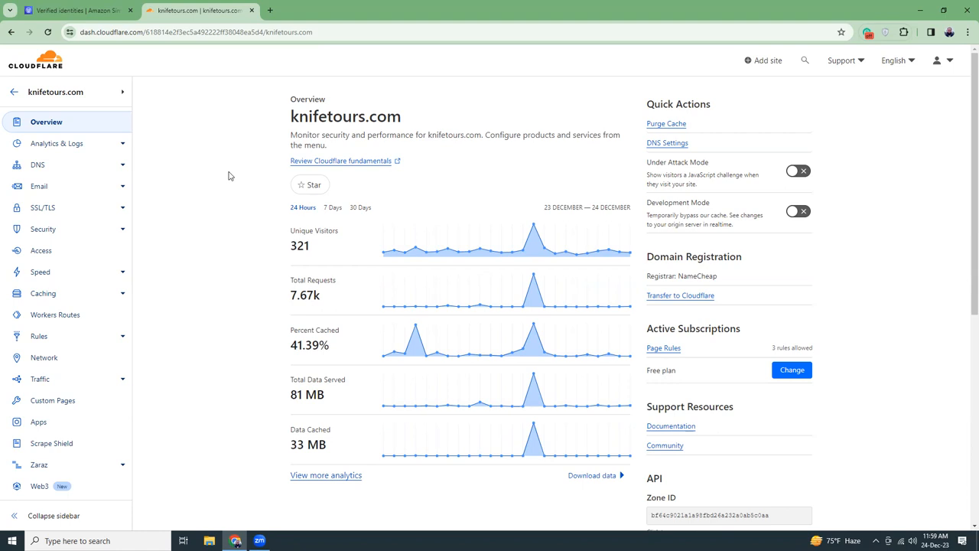
mouse_move(221, 131)
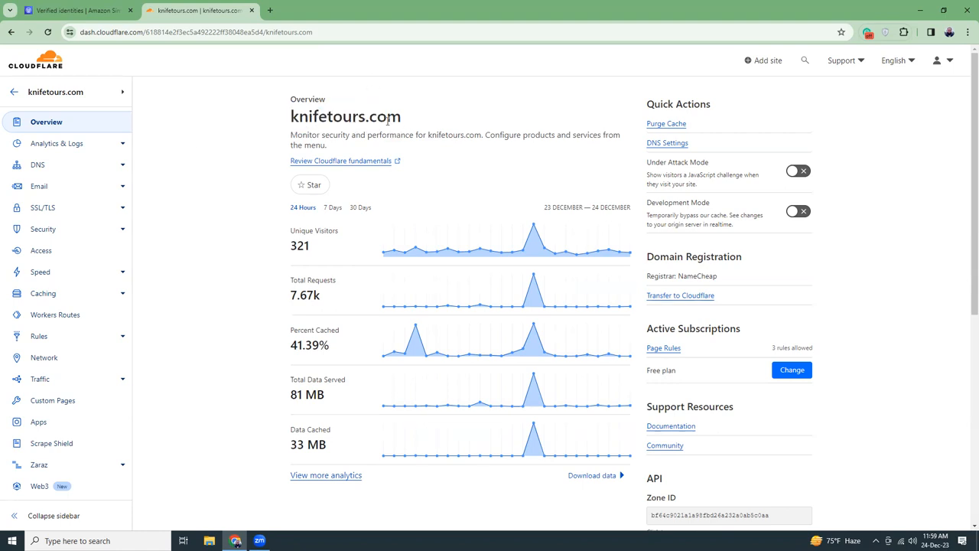
Step: Show the knifetours.com DNS records list in Cloudflare, then return to the SES identities
left_click(73, 9)
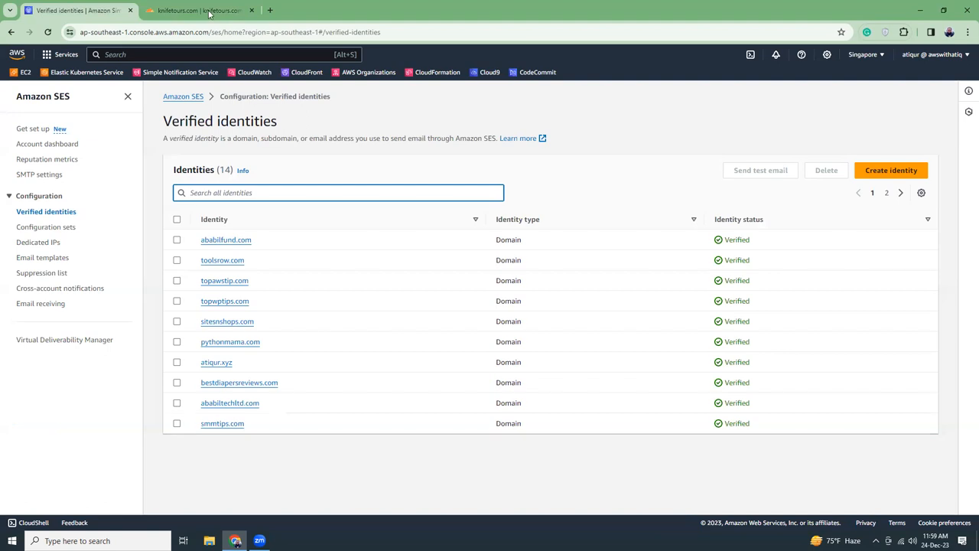
left_click(198, 9)
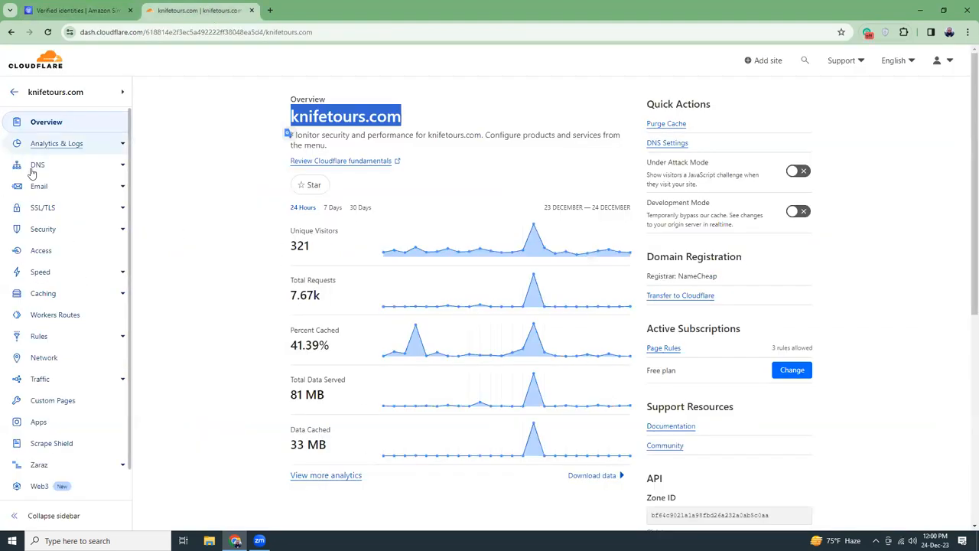
left_click(37, 165)
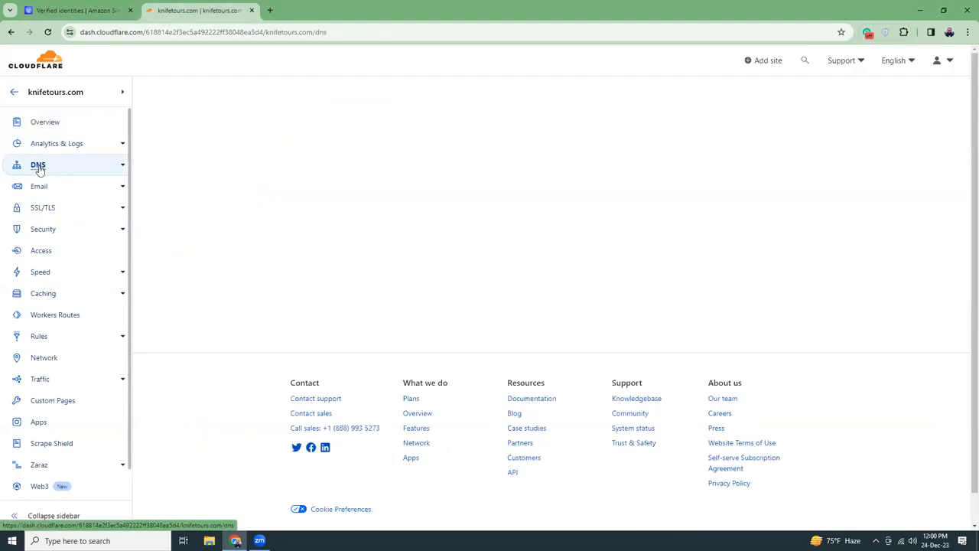
left_click(36, 165)
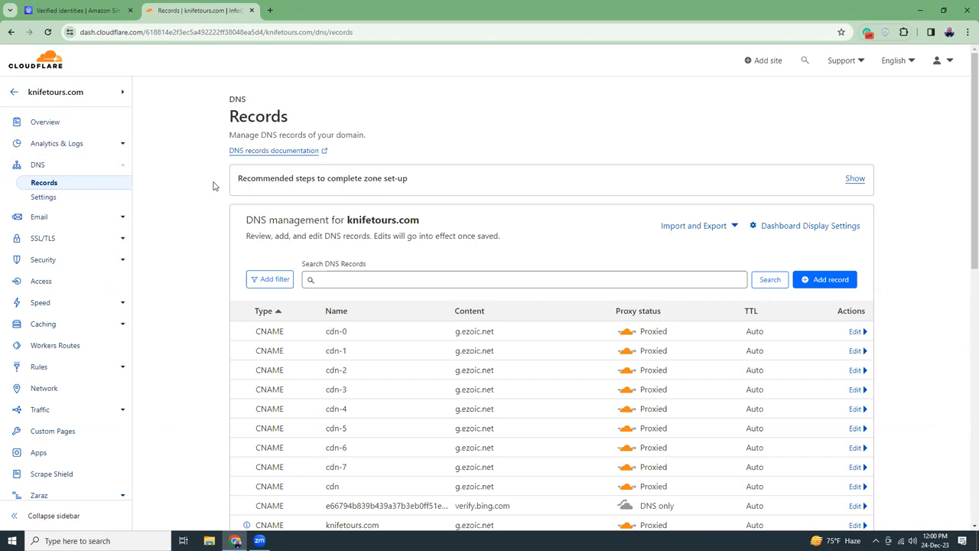
mouse_move(211, 202)
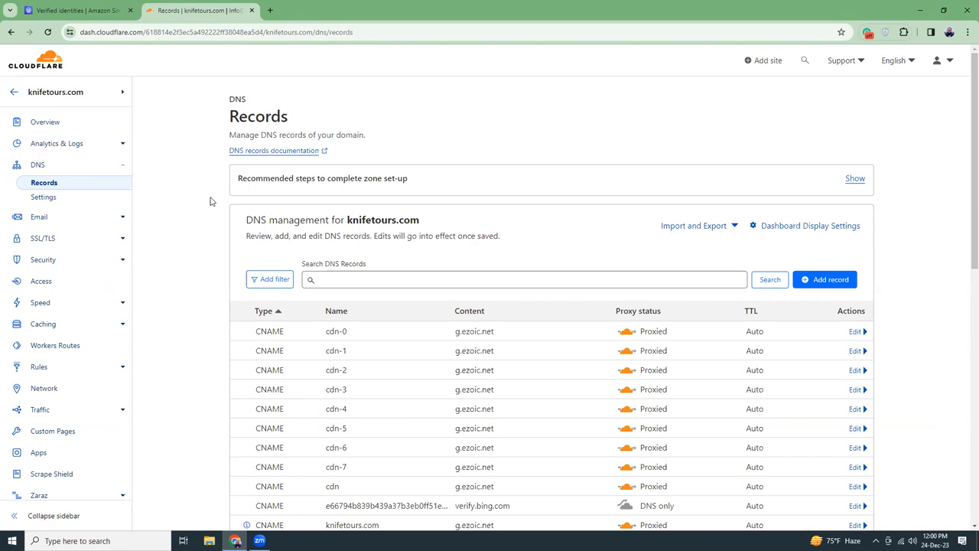
mouse_move(204, 222)
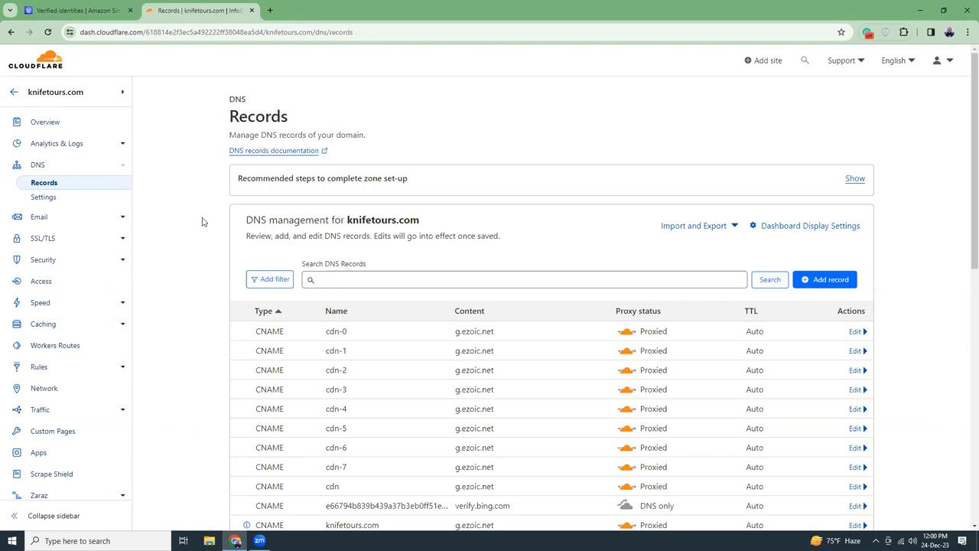
left_click(73, 9)
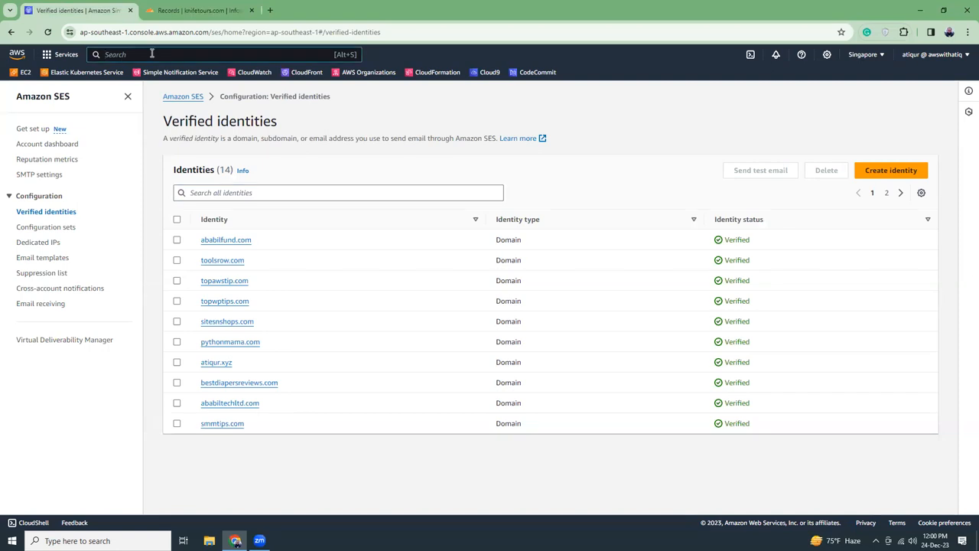
Step: Find SES via the services search and highlight the 50,000-emails-per-day sending quota on the account dashboard
type("ses")
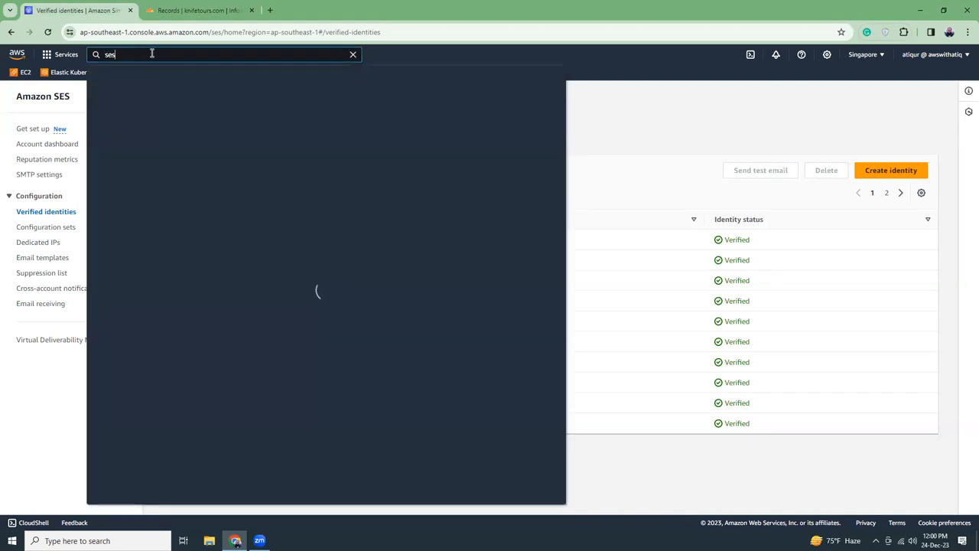
type("ses")
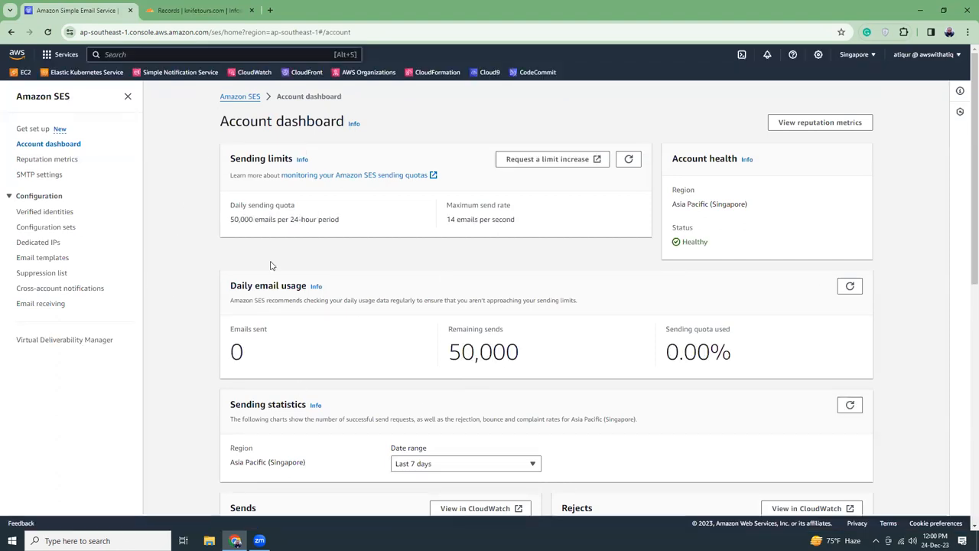
mouse_move(182, 196)
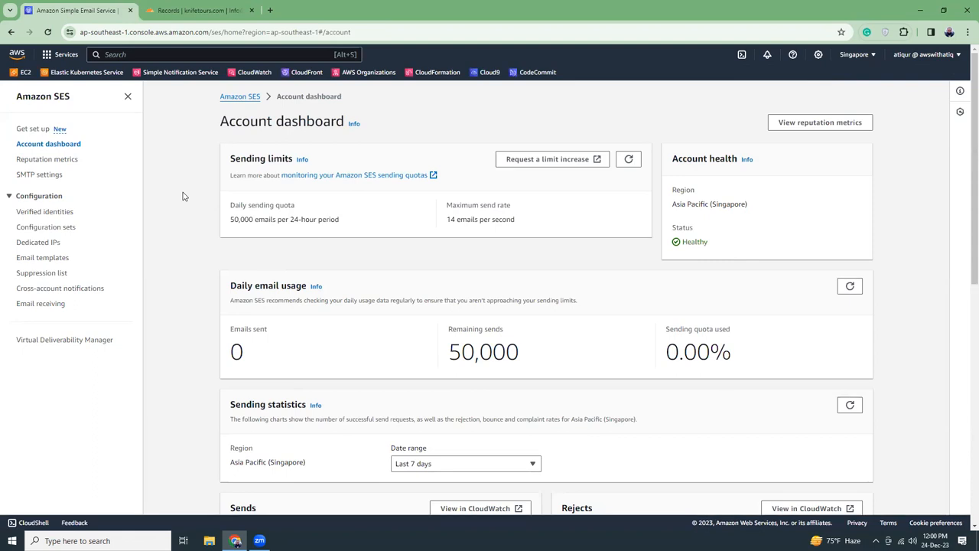
mouse_move(685, 156)
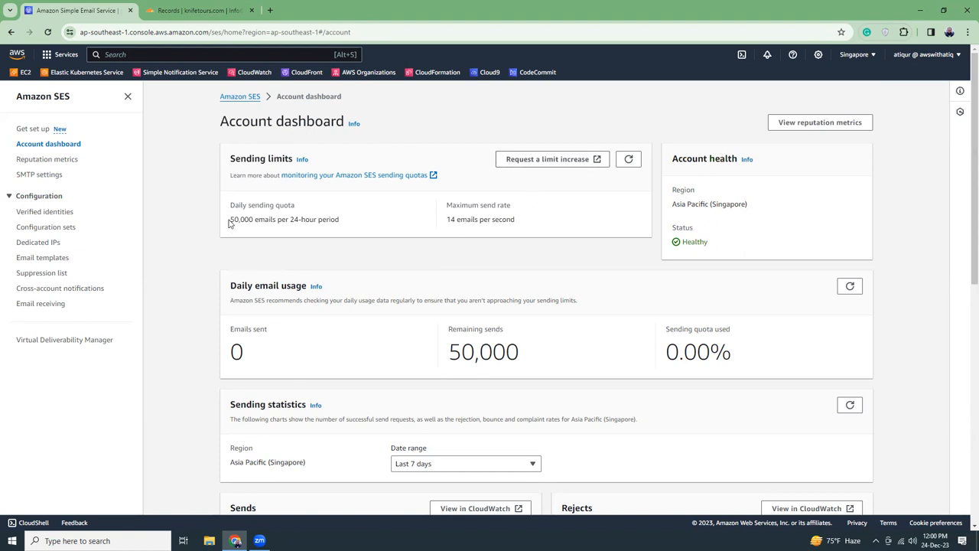
mouse_move(342, 223)
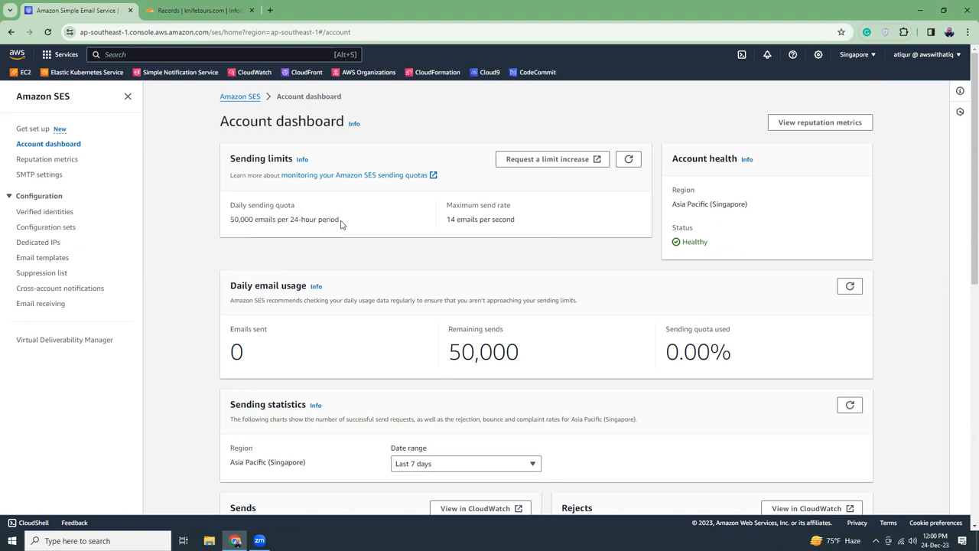
double_click(294, 219)
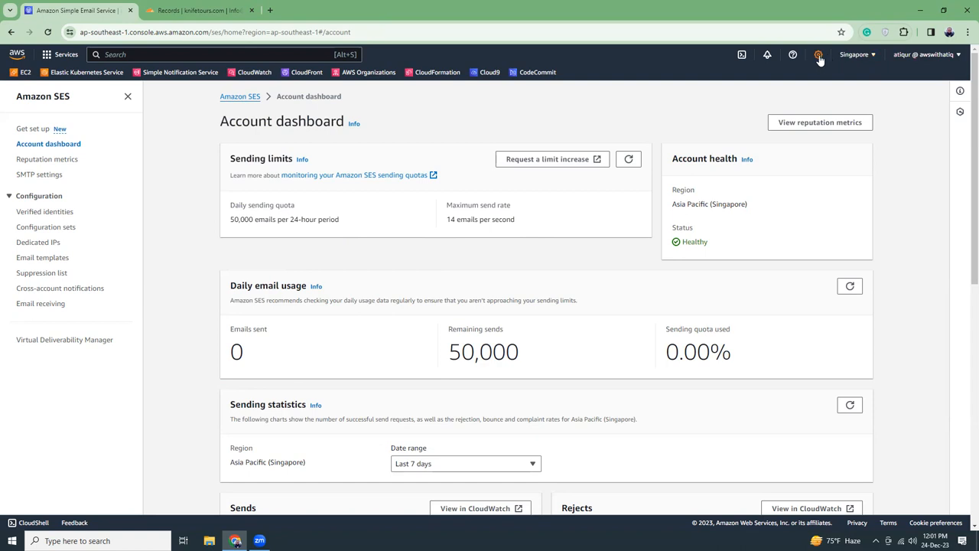
left_click(792, 55)
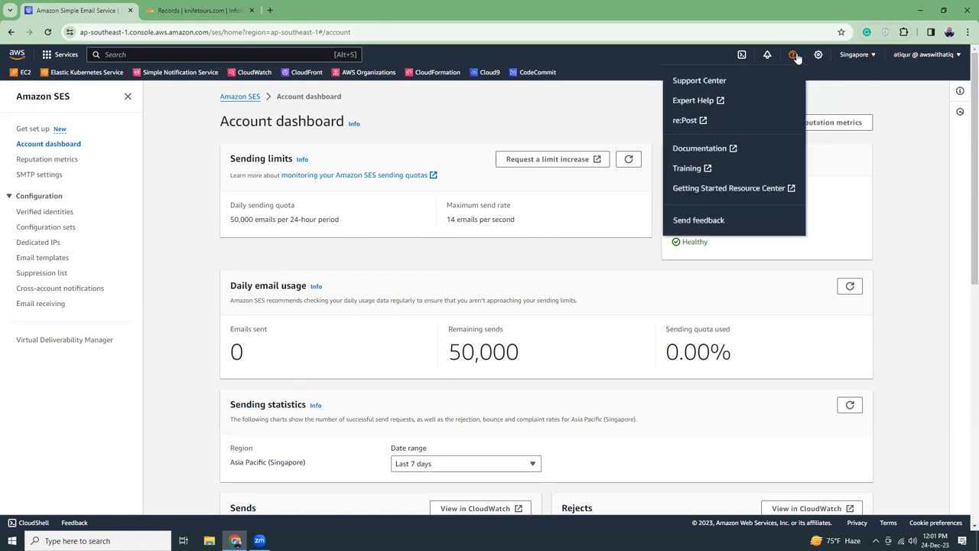
mouse_move(242, 245)
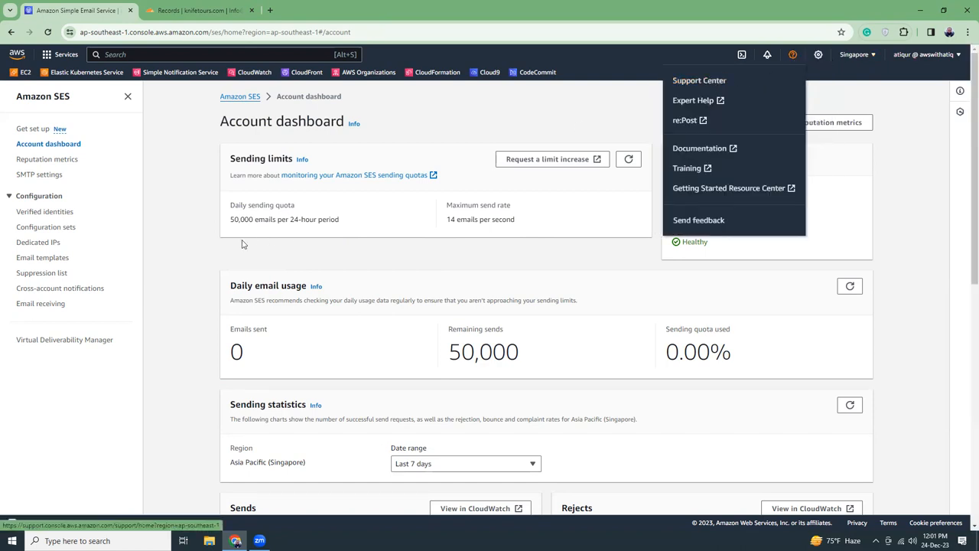
left_click(192, 254)
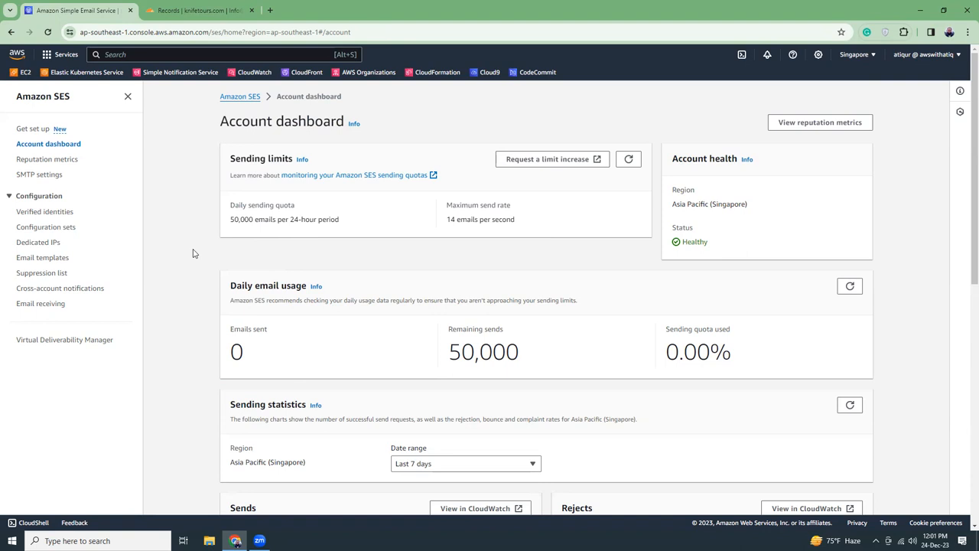
mouse_move(228, 219)
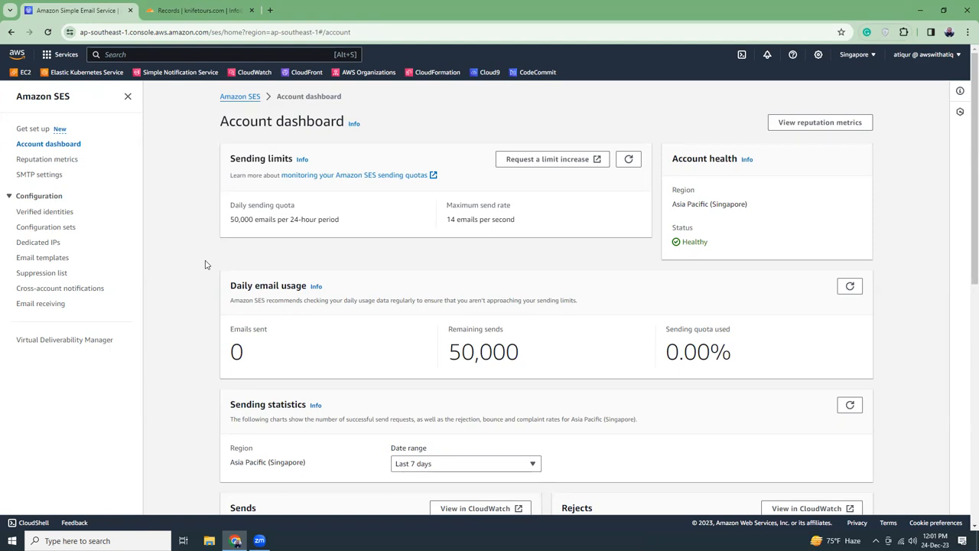
mouse_move(177, 263)
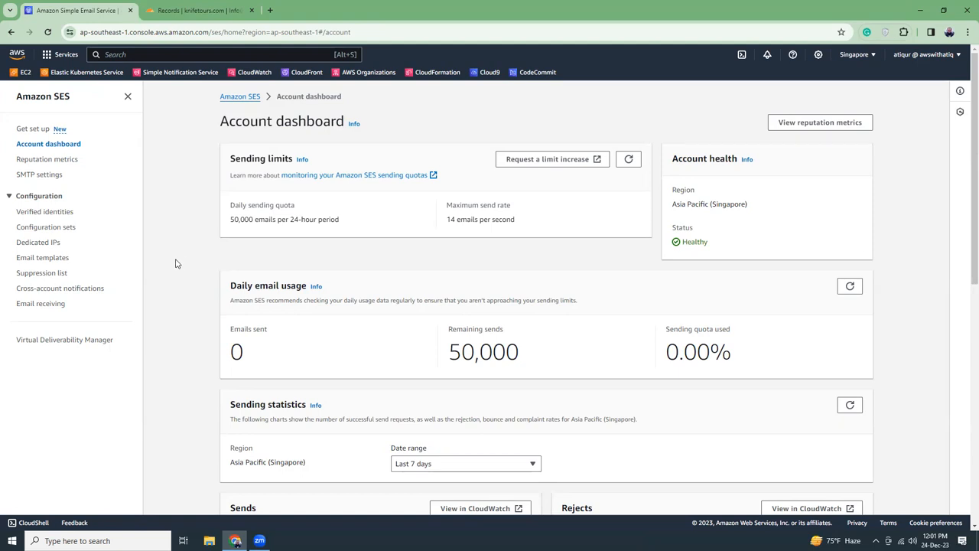
Step: Start a new domain identity from Verified identities and enter knifetours.com as the domain
left_click(44, 211)
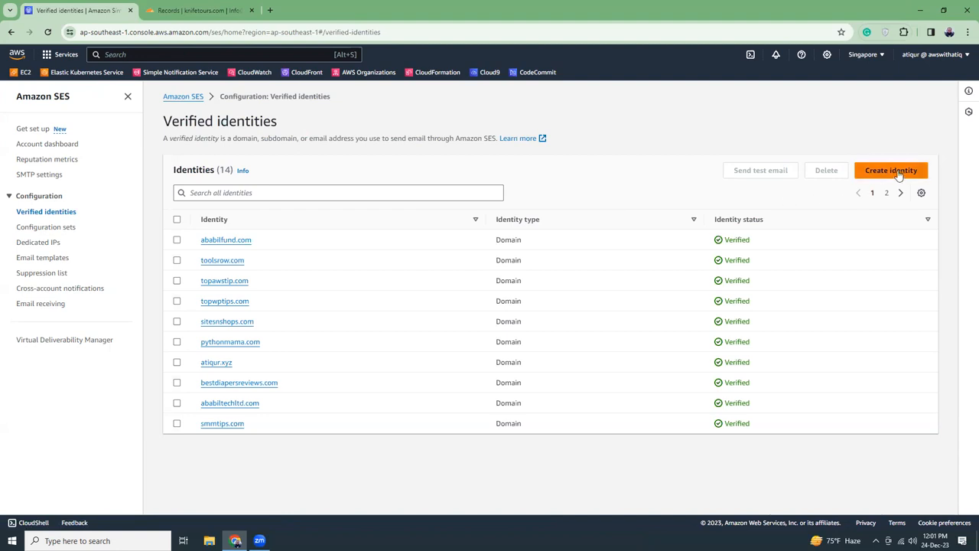
left_click(890, 170)
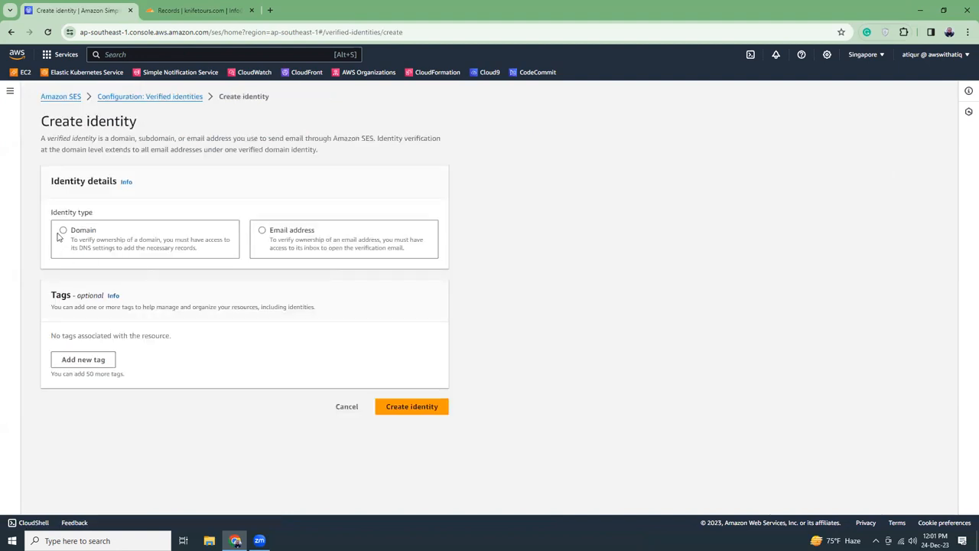
left_click(62, 229)
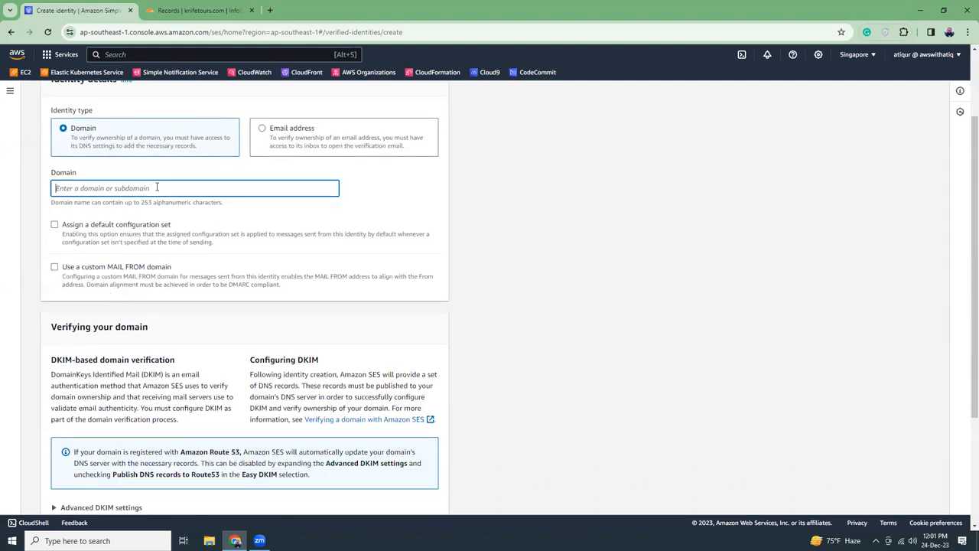
type("knife")
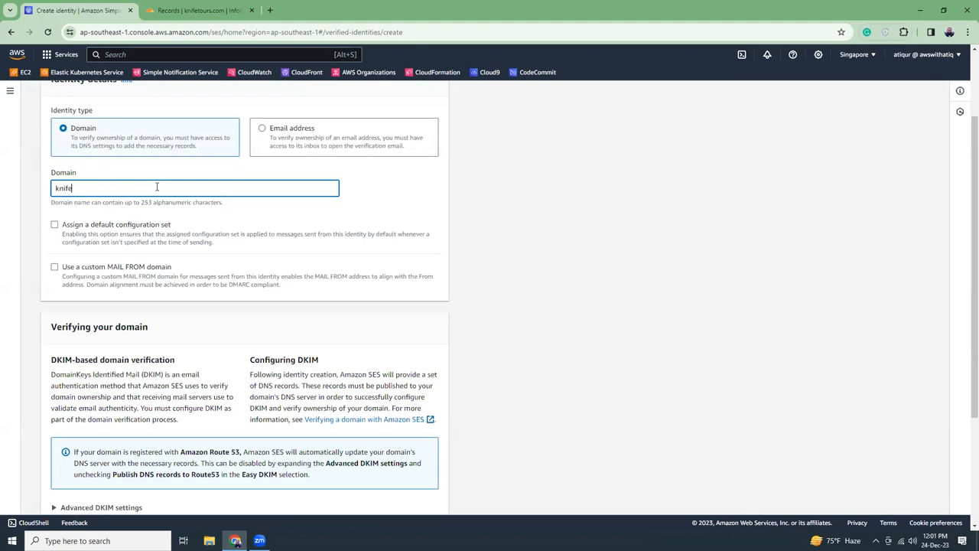
type("etous.com")
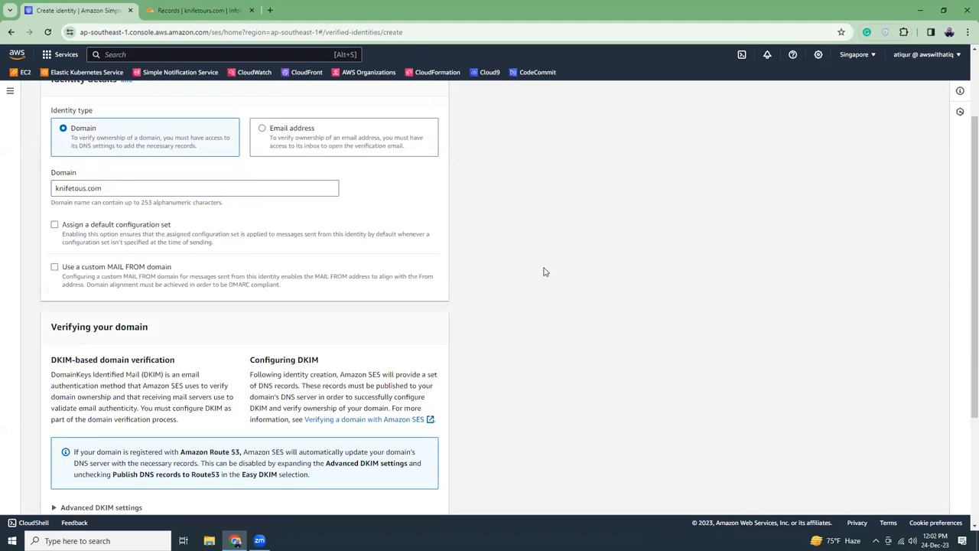
Step: In Advanced DKIM settings choose Easy DKIM with RSA_2048_BIT and turn off publishing DNS records to Route 53
scroll("down", 3)
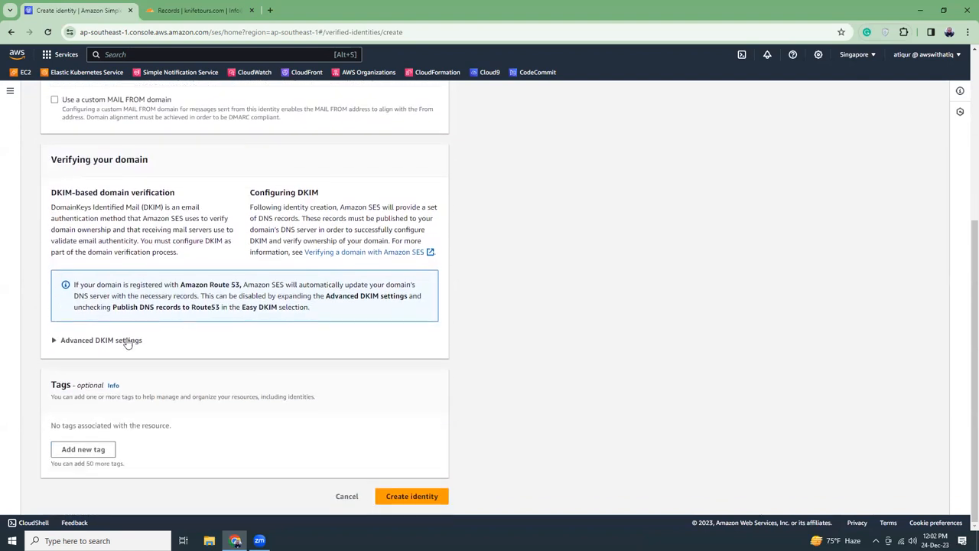
left_click(101, 339)
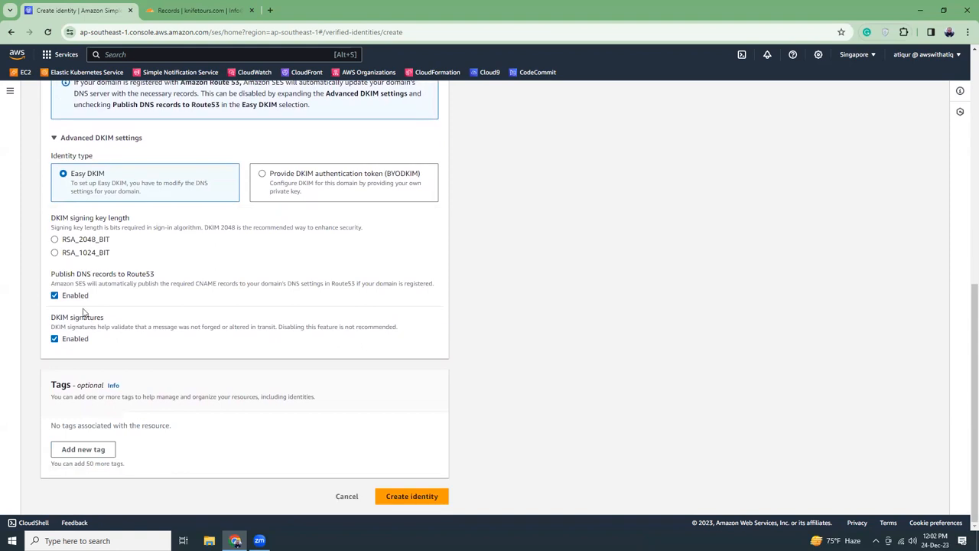
left_click(55, 239)
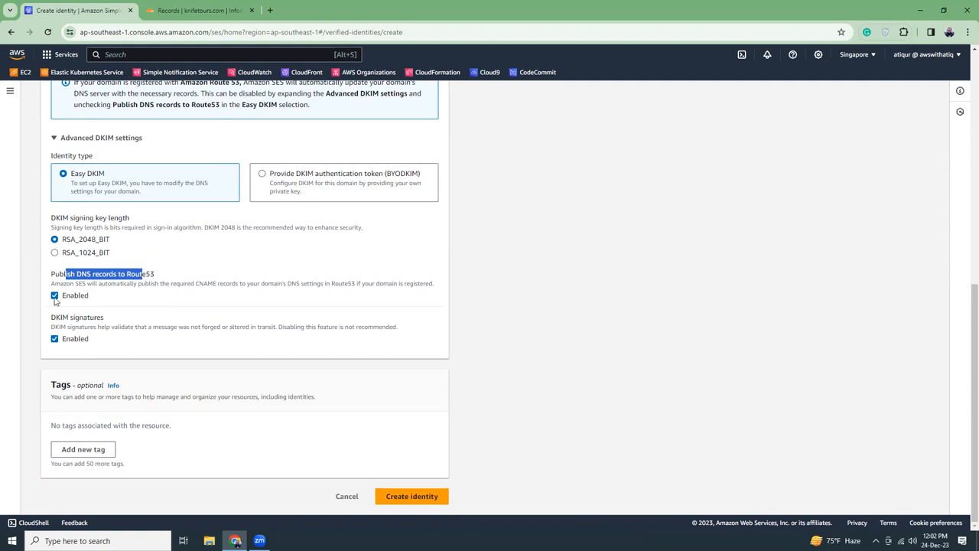
left_click(55, 295)
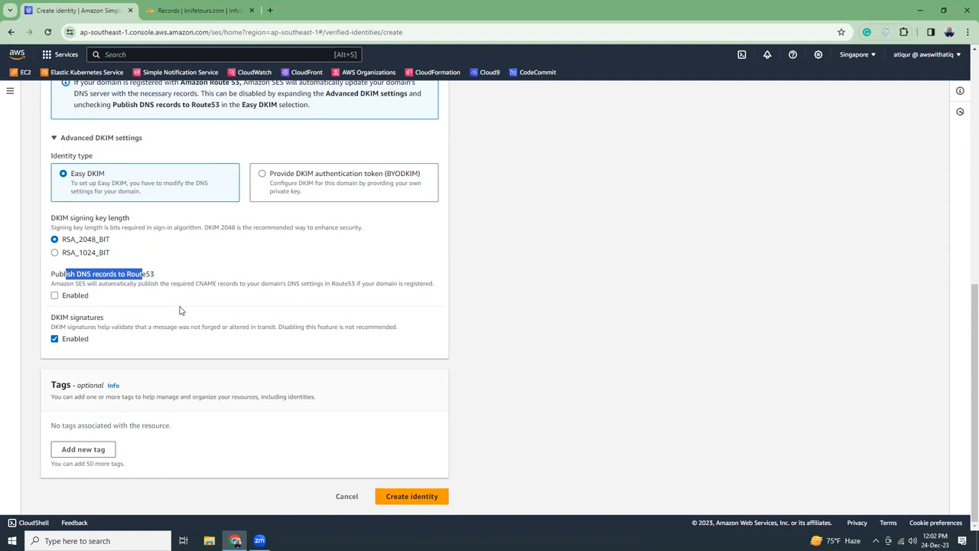
mouse_move(123, 303)
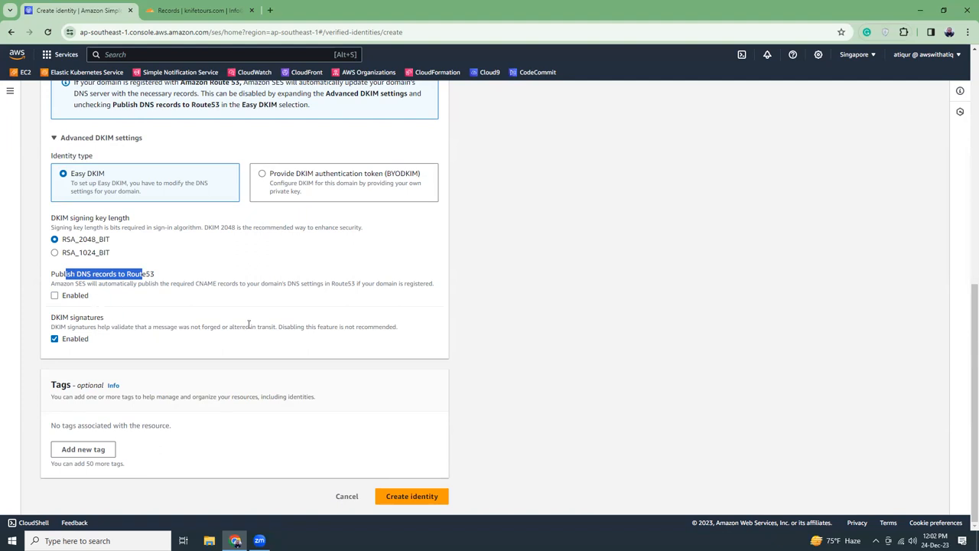
scroll("up", 3)
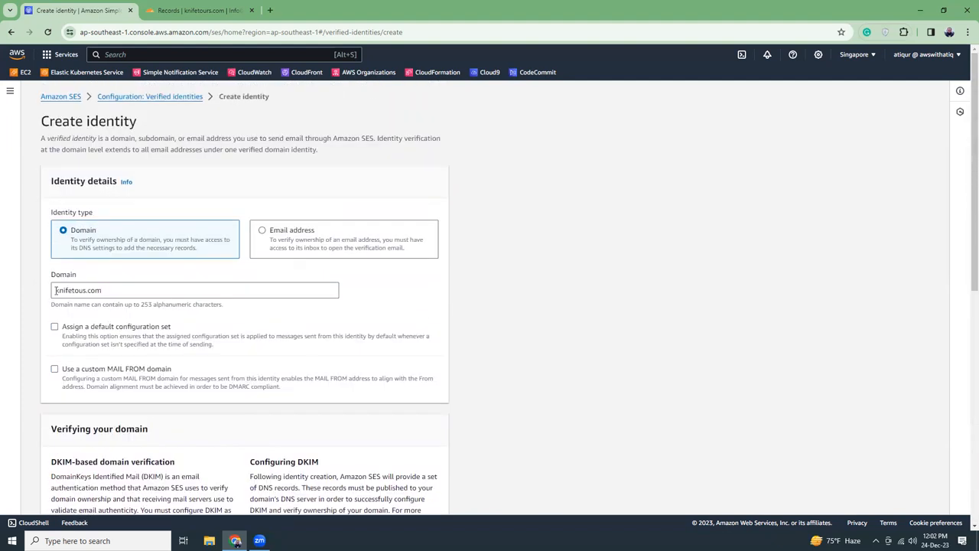
scroll("down", 3)
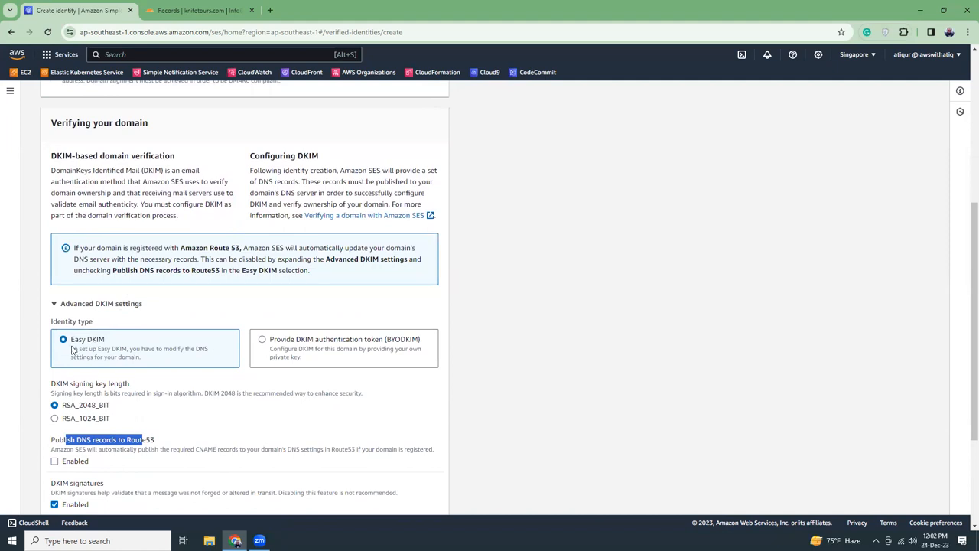
scroll("down", 3)
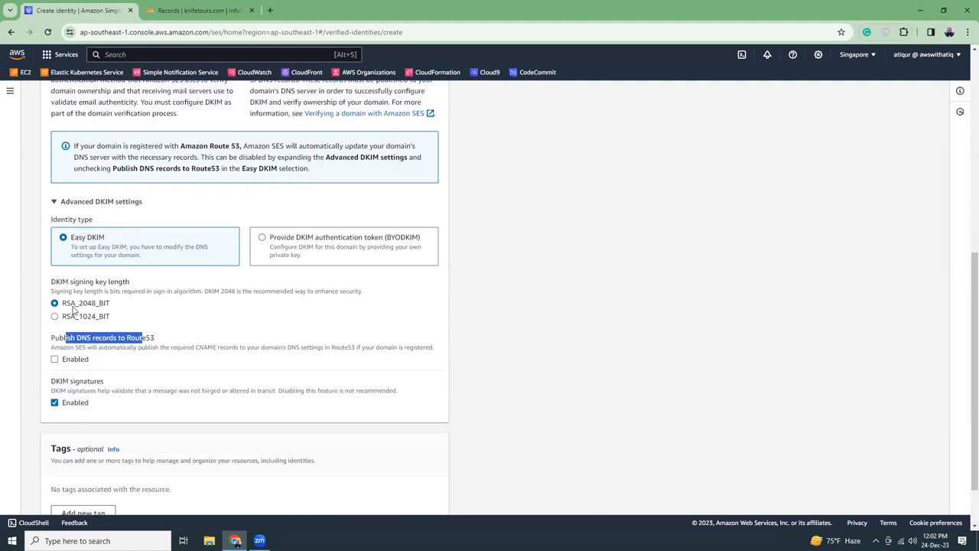
scroll("down", 3)
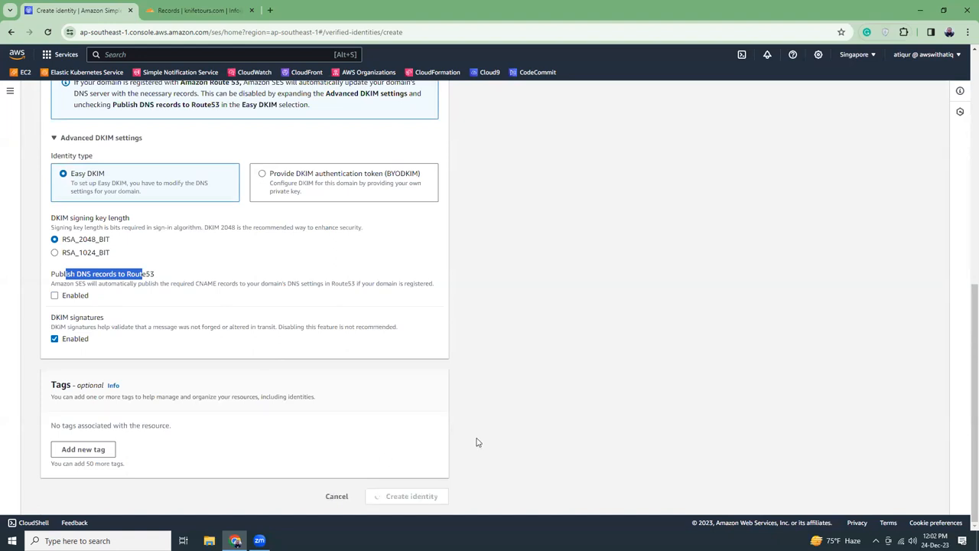
Step: Create the knifetours.com identity and scroll to its three pending DKIM CNAME records
left_click(410, 496)
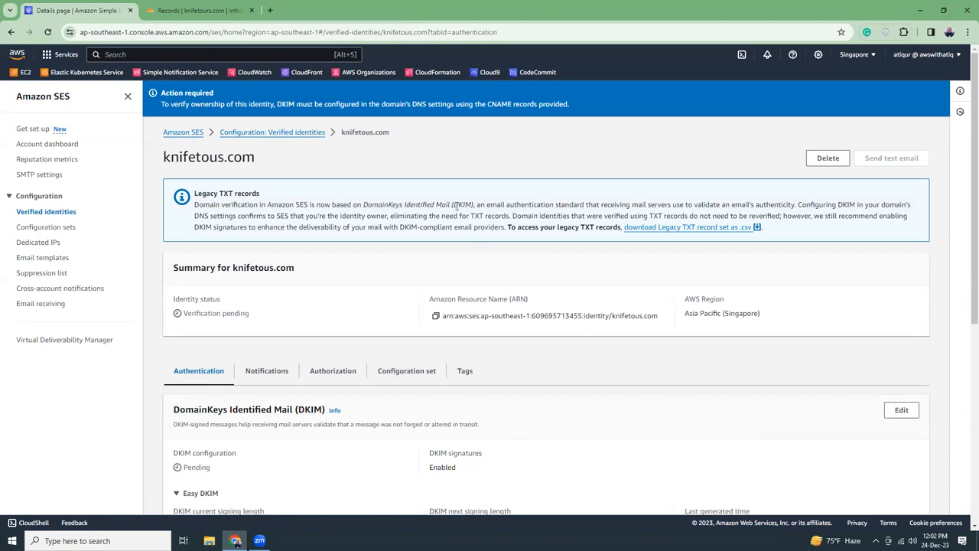
scroll("down", 3)
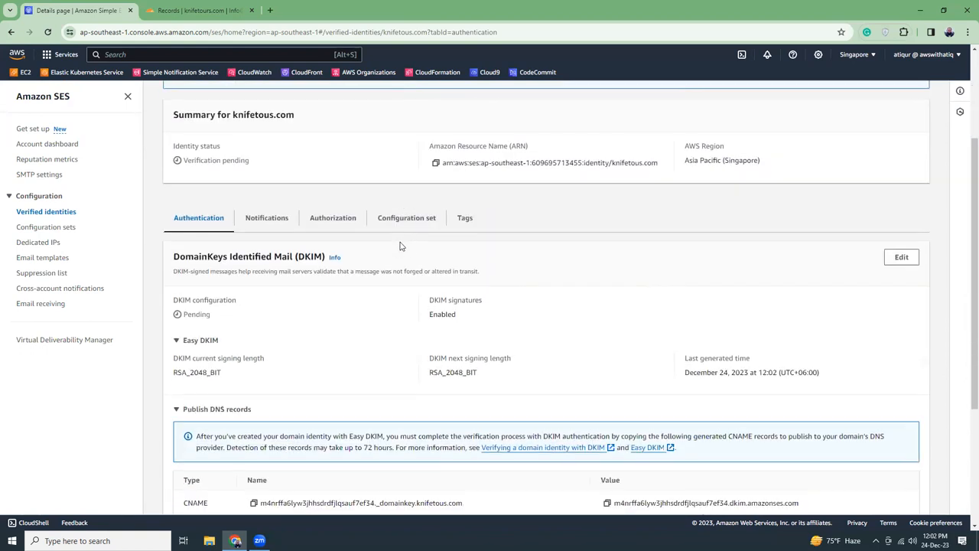
scroll("down", 3)
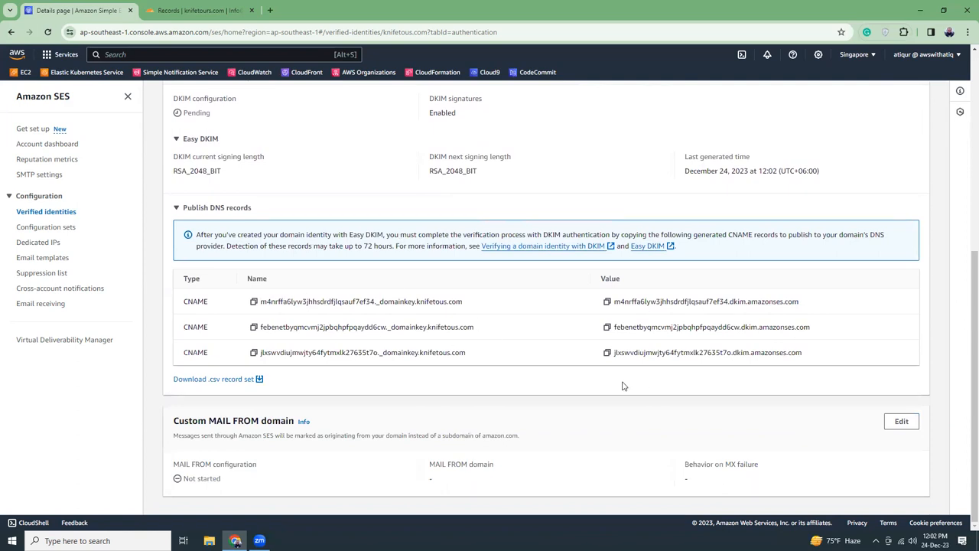
mouse_move(273, 297)
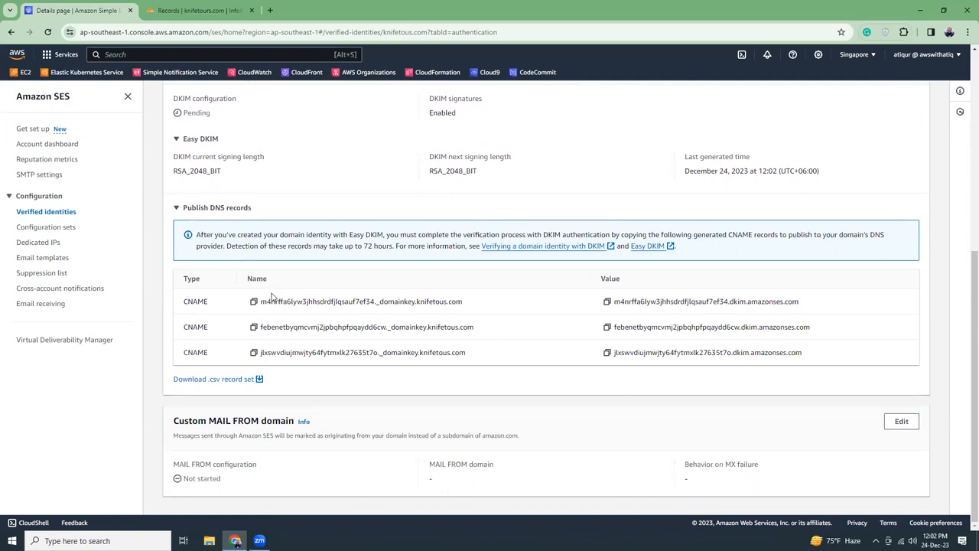
mouse_move(425, 346)
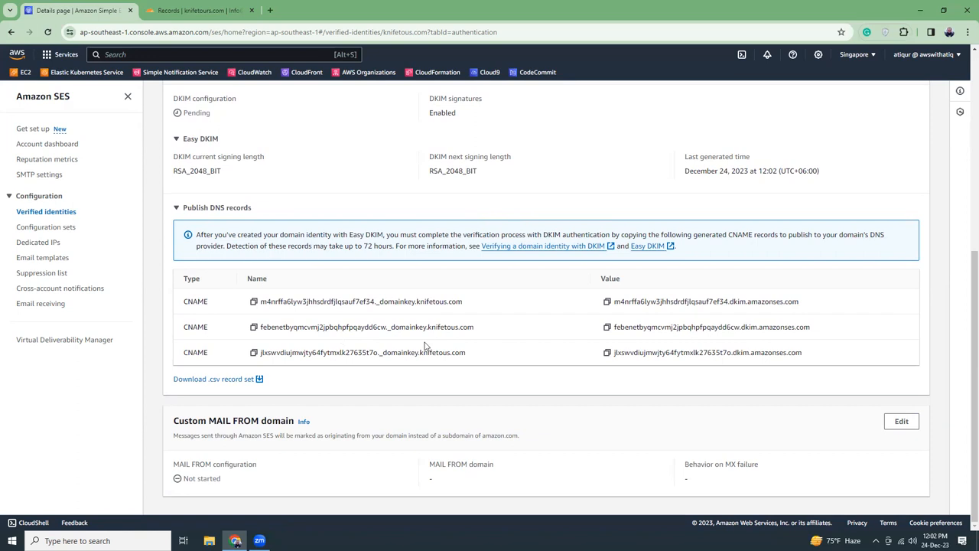
mouse_move(263, 322)
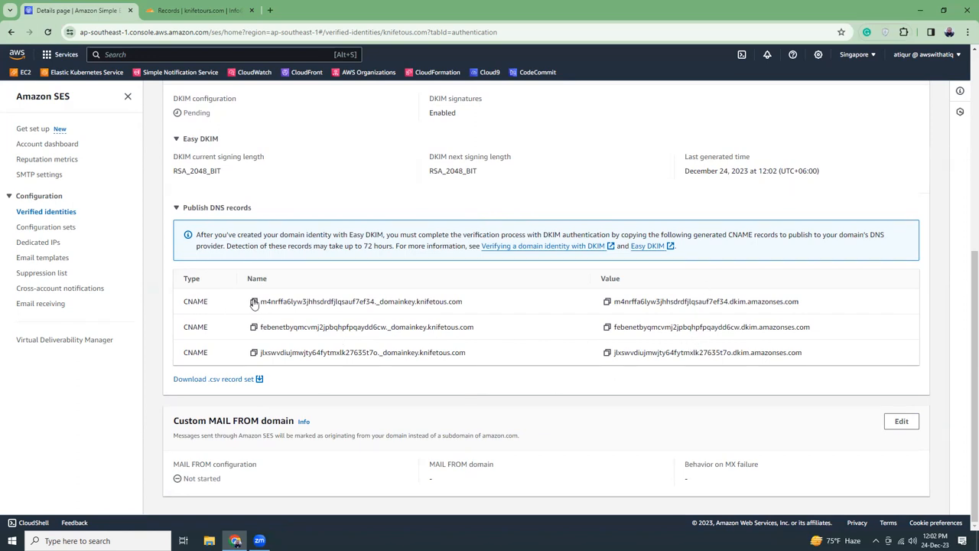
Step: Add the CNAME m4nrffa6lyw3jhhsdrdfjlqsauf7ef34._domainkey.knifetours.com with its SES target as a DNS-only record and save it
left_click(254, 300)
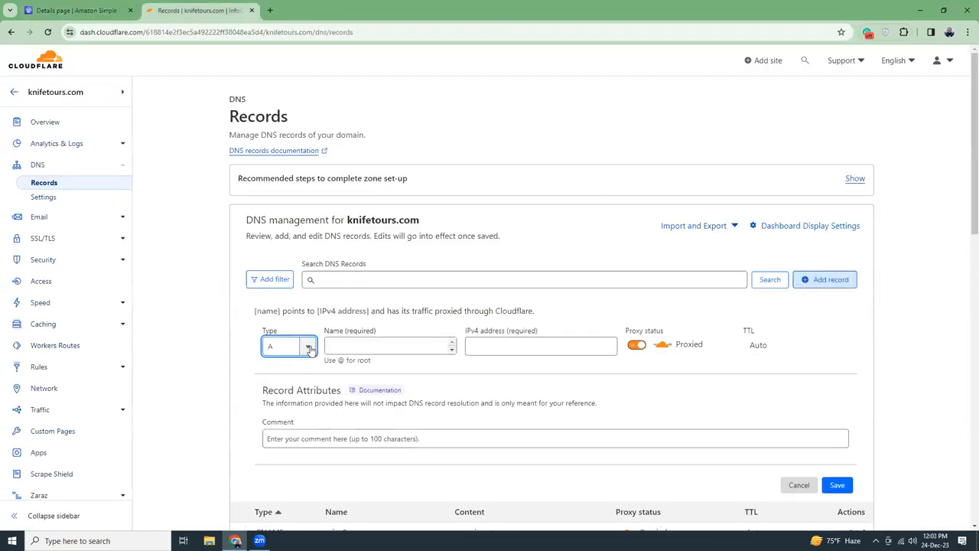
left_click(309, 346)
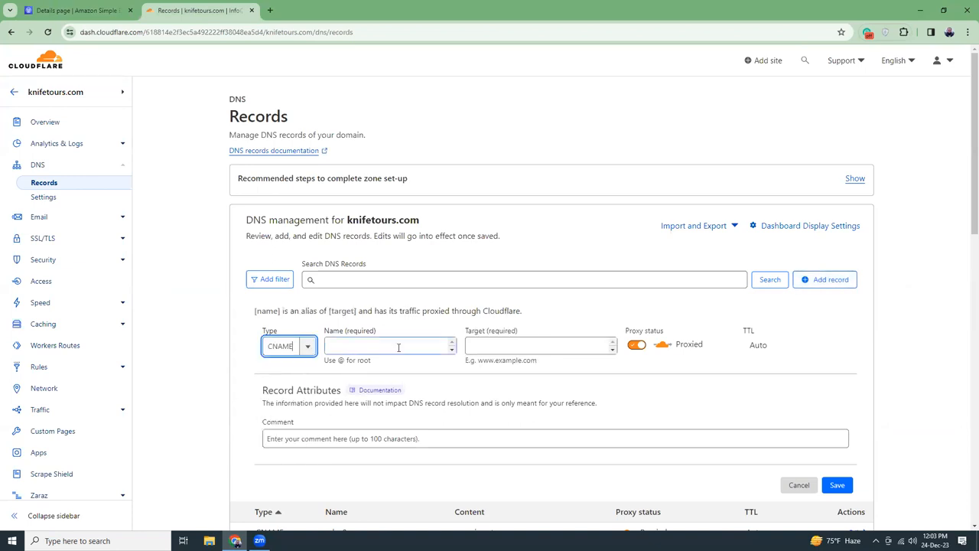
type("m4nrffa6lyw3jhhsdrdfjlqsauf7ef34._domainkey.knifetours.com")
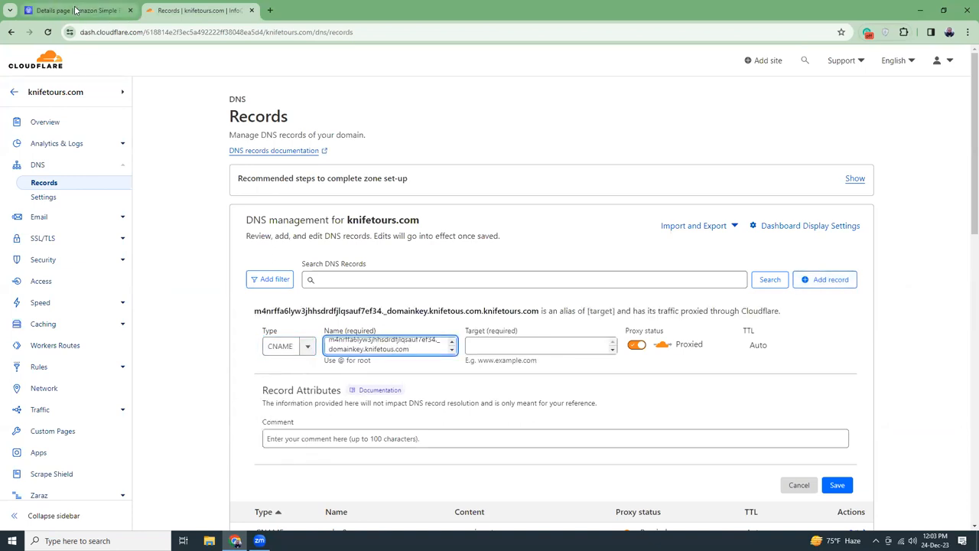
left_click(69, 9)
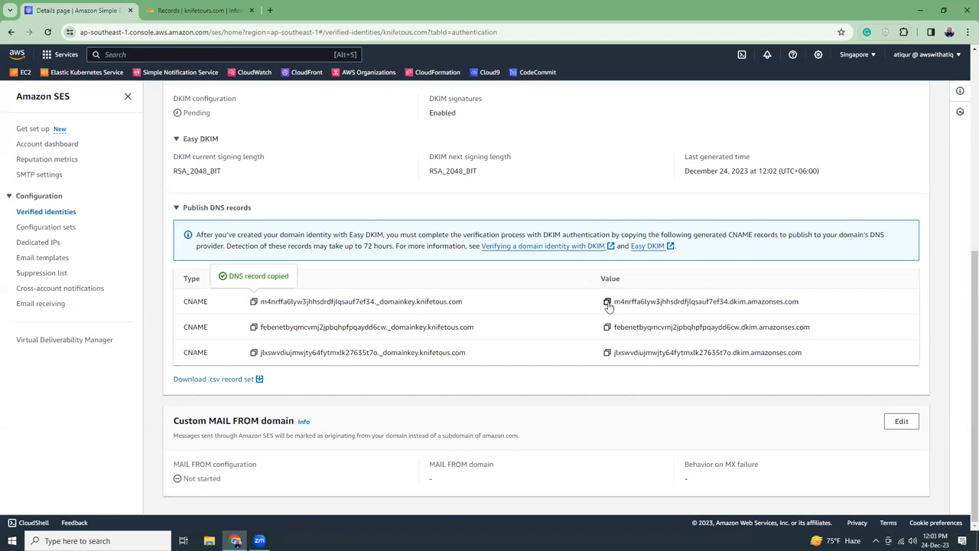
left_click(609, 300)
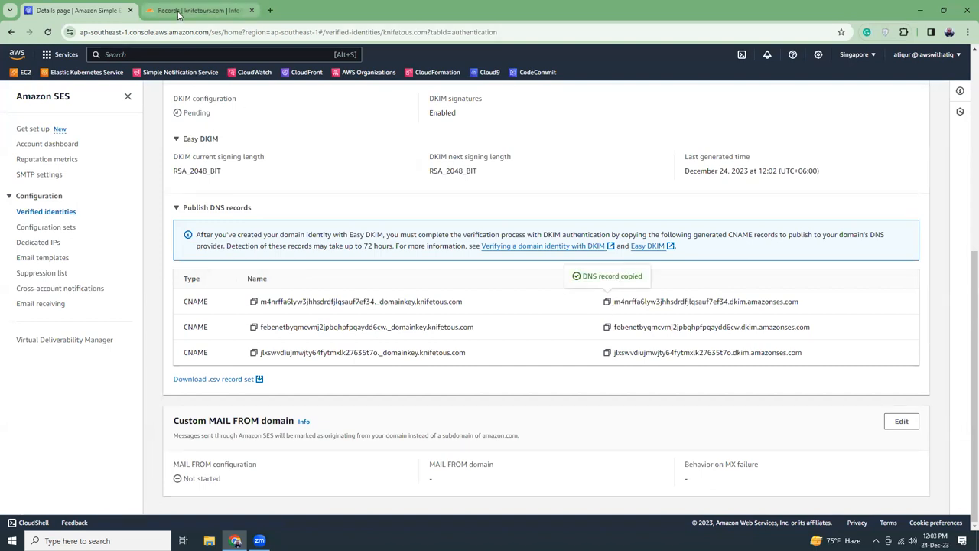
left_click(201, 9)
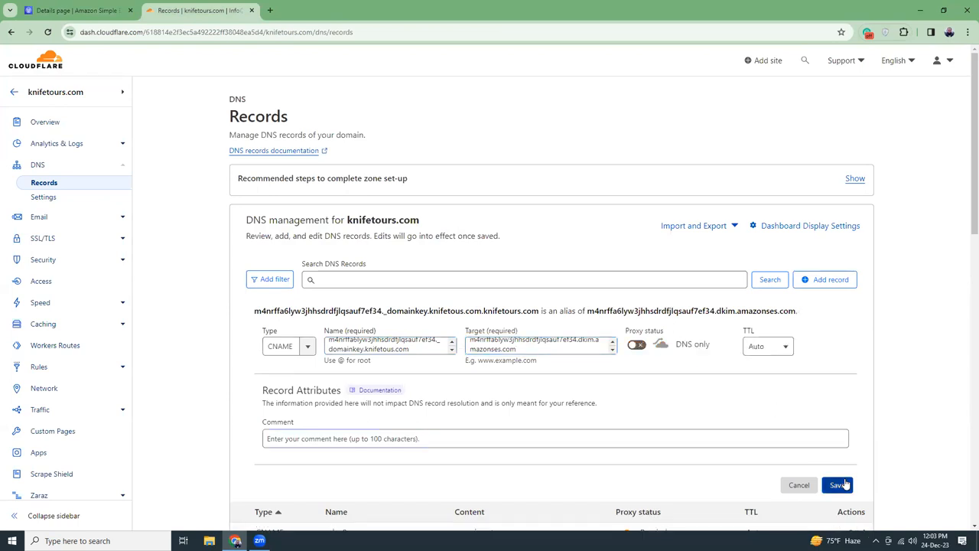
left_click(838, 484)
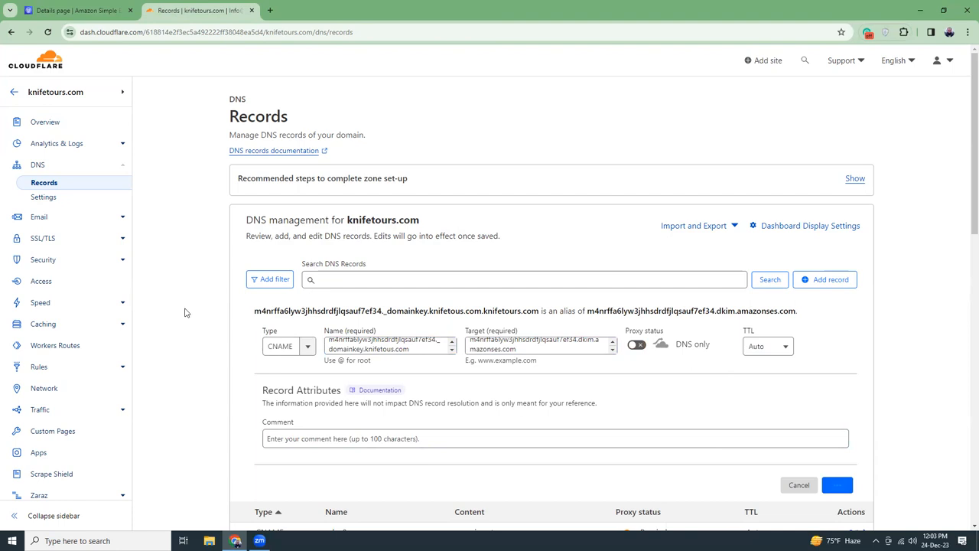
left_click(798, 484)
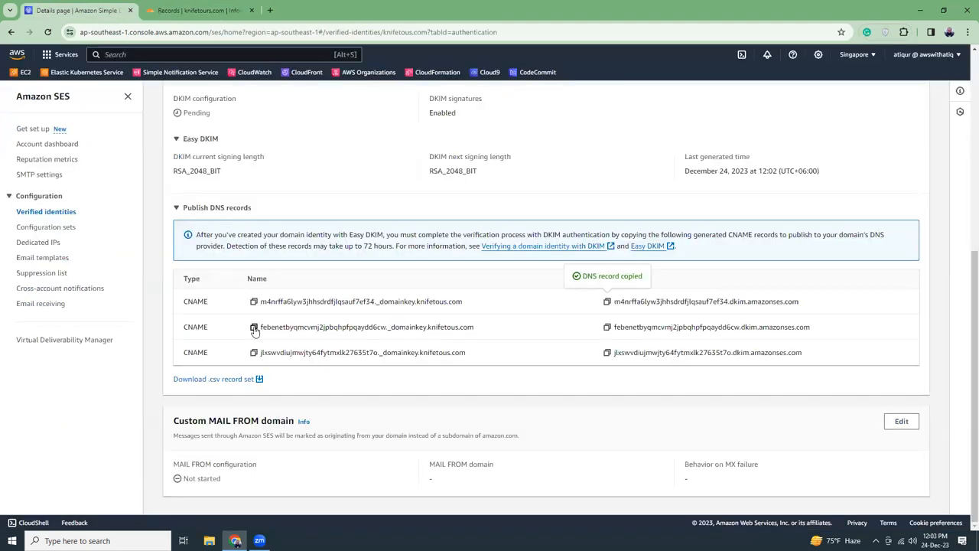
Step: Add the second SES DKIM CNAME record with proxying off (DNS only) and save it
left_click(196, 9)
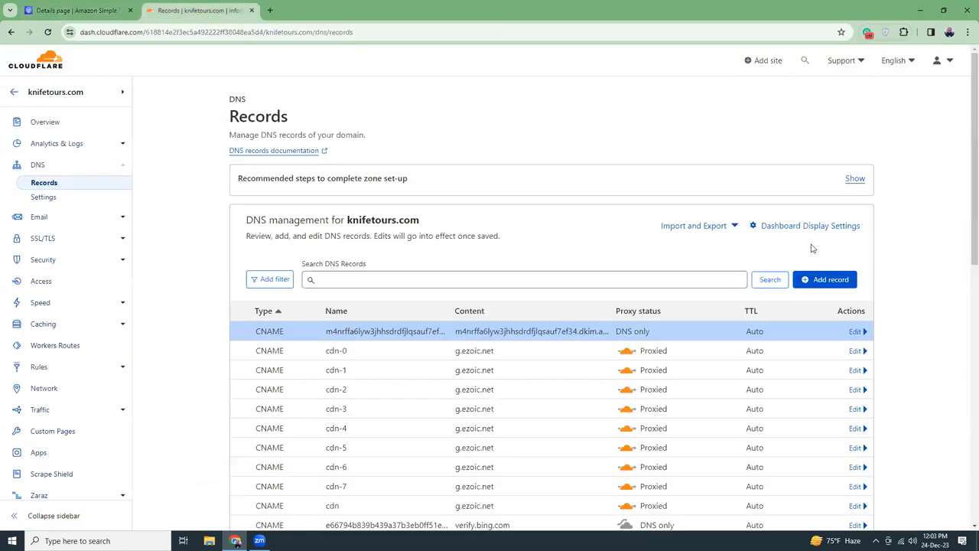
left_click(825, 279)
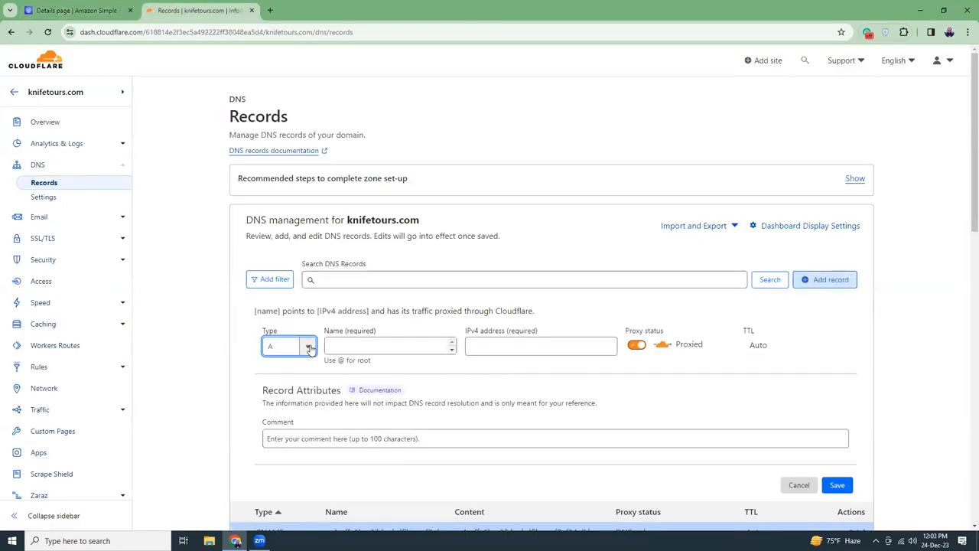
left_click(288, 345)
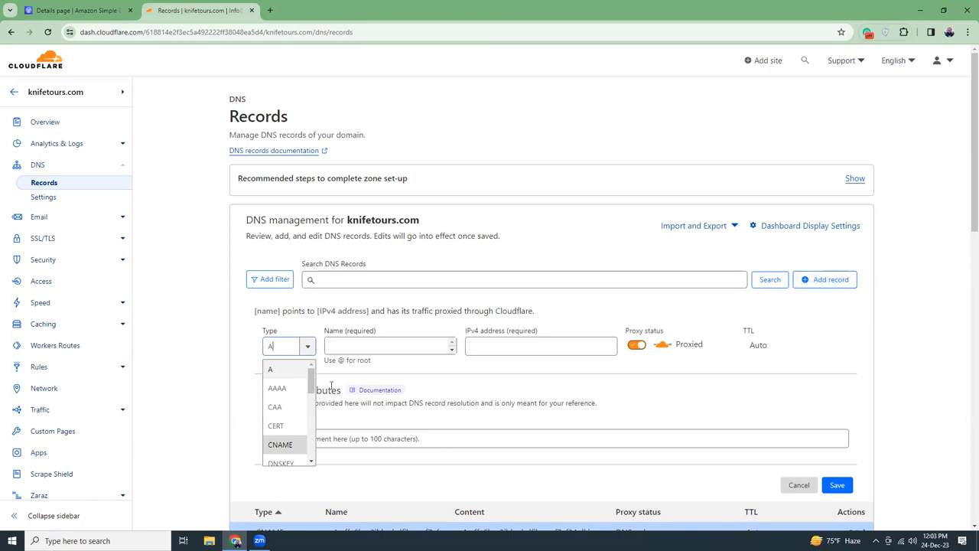
left_click(280, 444)
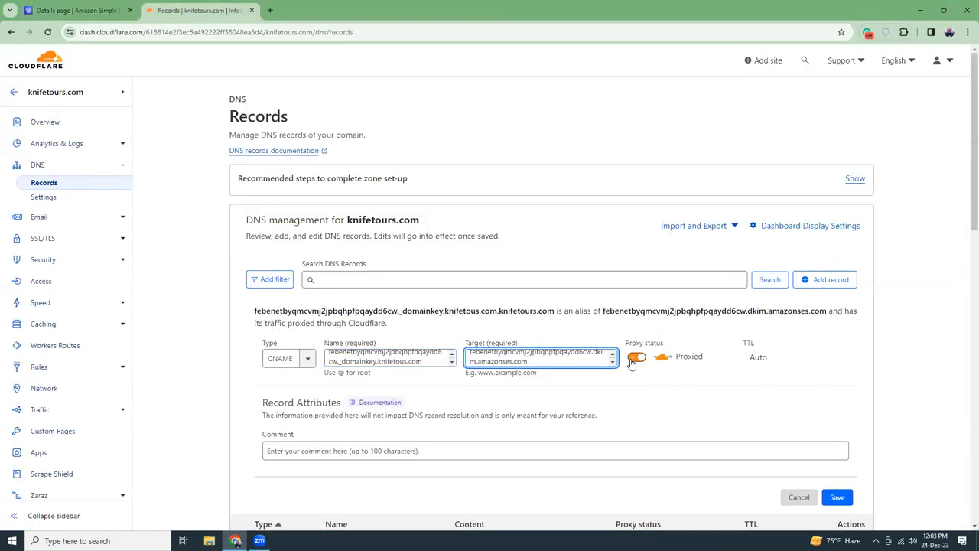
left_click(637, 356)
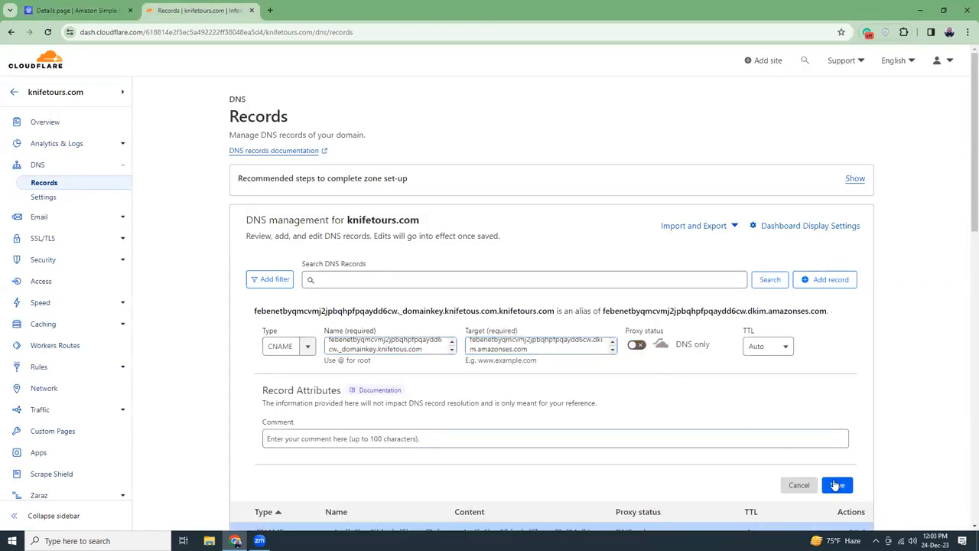
left_click(837, 483)
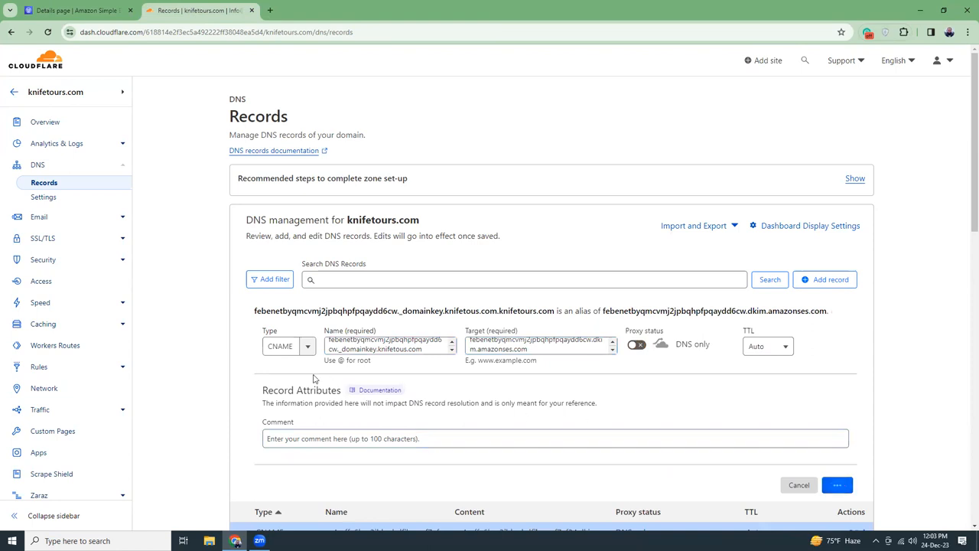
mouse_move(129, 59)
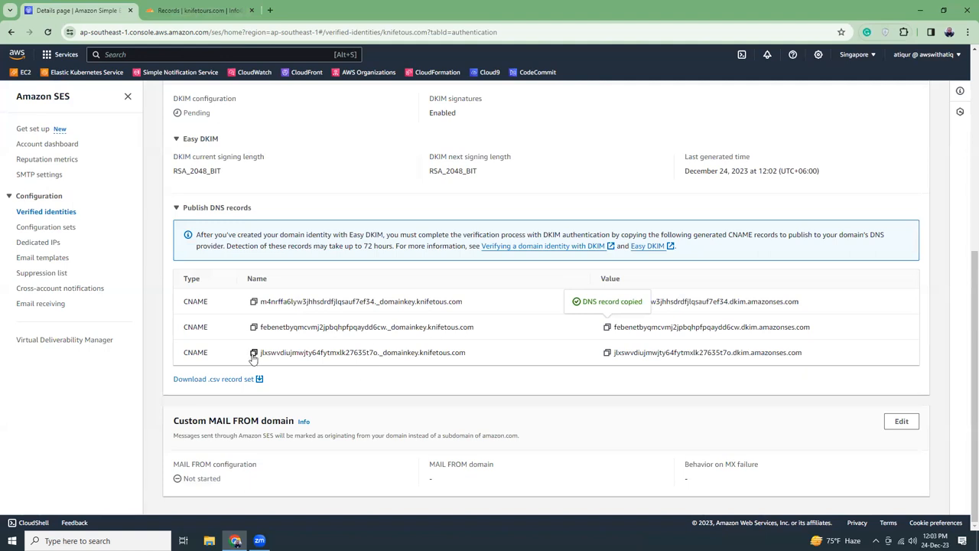
Step: Add the third SES DKIM CNAME pointing to amazonses.com as DNS only, save it and return to the SES identity
left_click(200, 9)
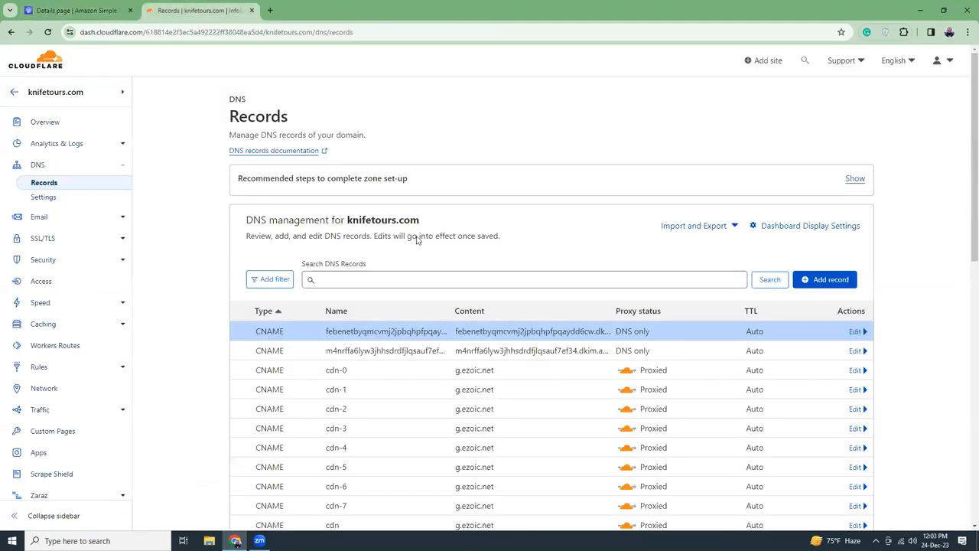
left_click(825, 278)
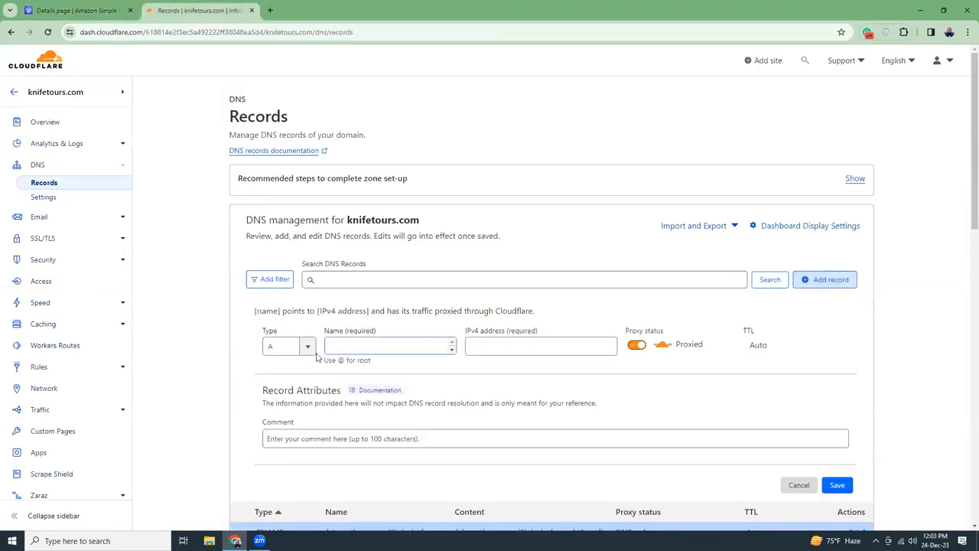
left_click(287, 346)
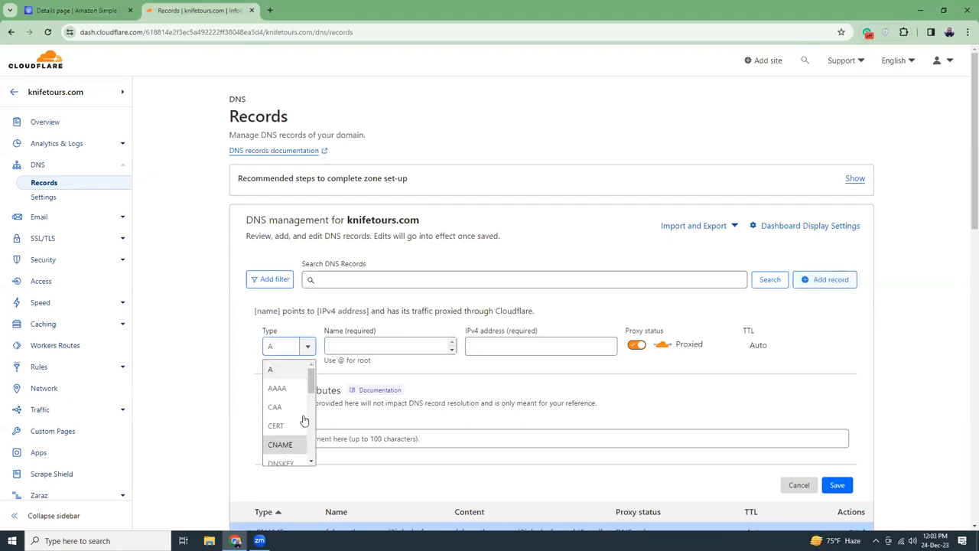
left_click(280, 444)
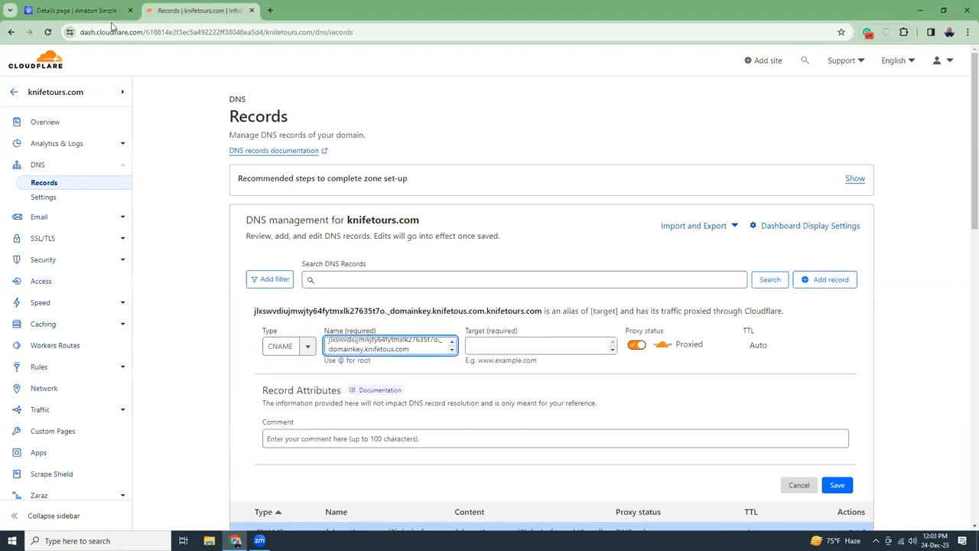
left_click(73, 9)
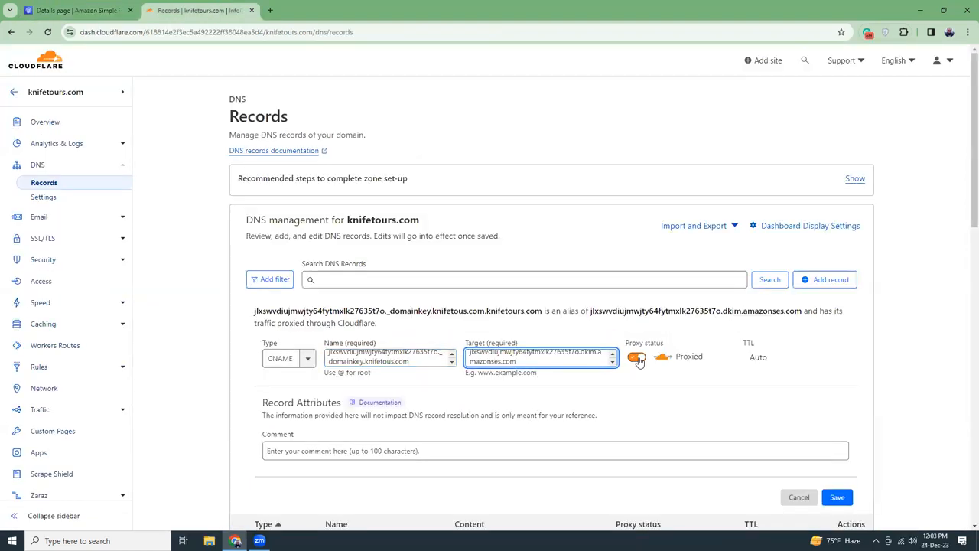
left_click(636, 357)
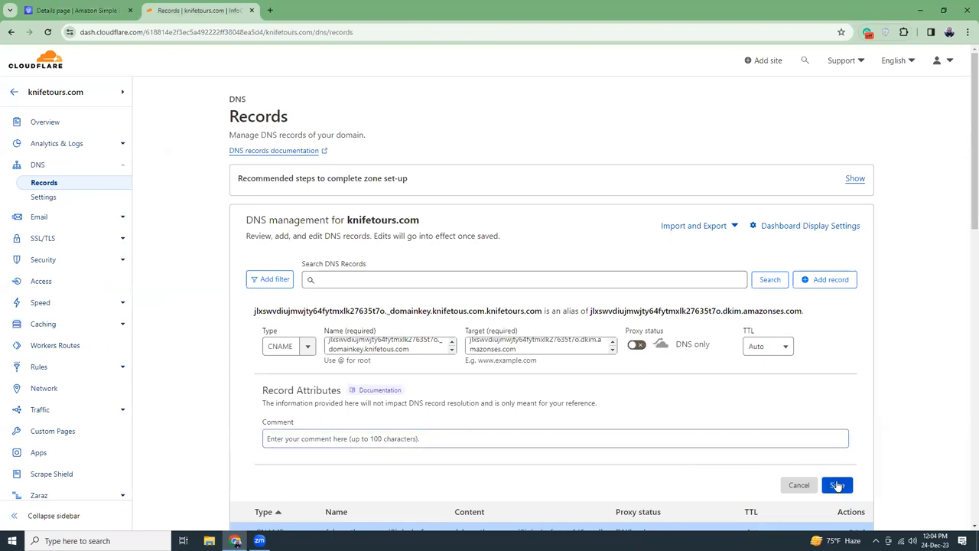
left_click(837, 484)
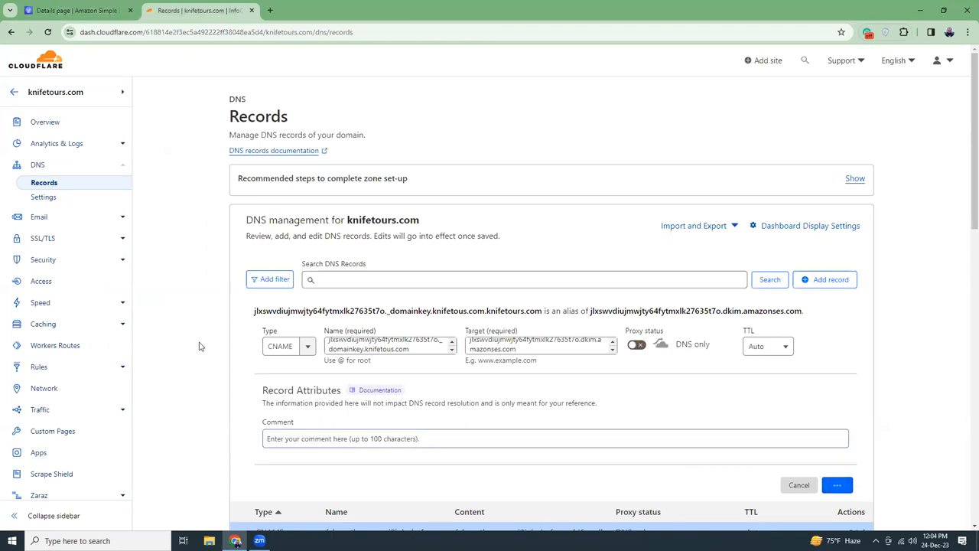
left_click(799, 483)
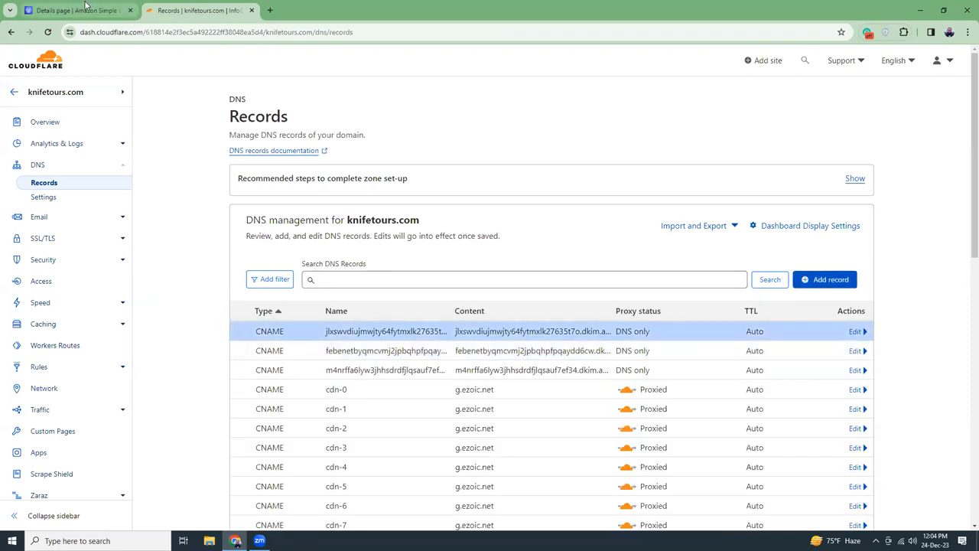
left_click(74, 9)
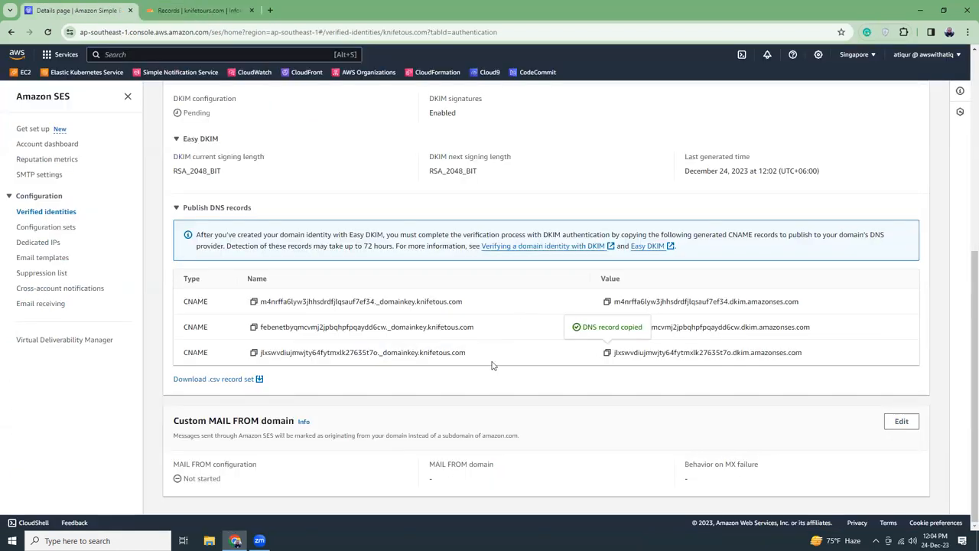
mouse_move(514, 386)
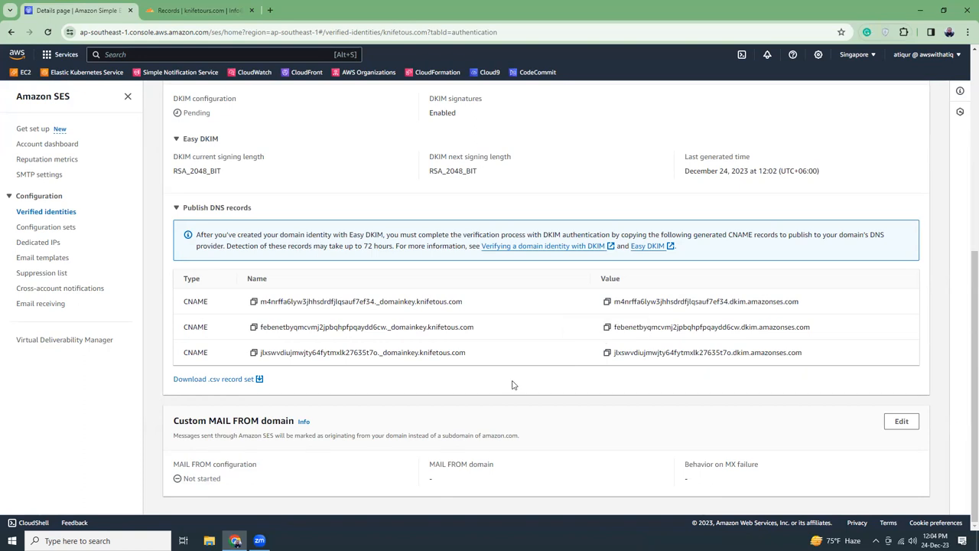
scroll("up", 3)
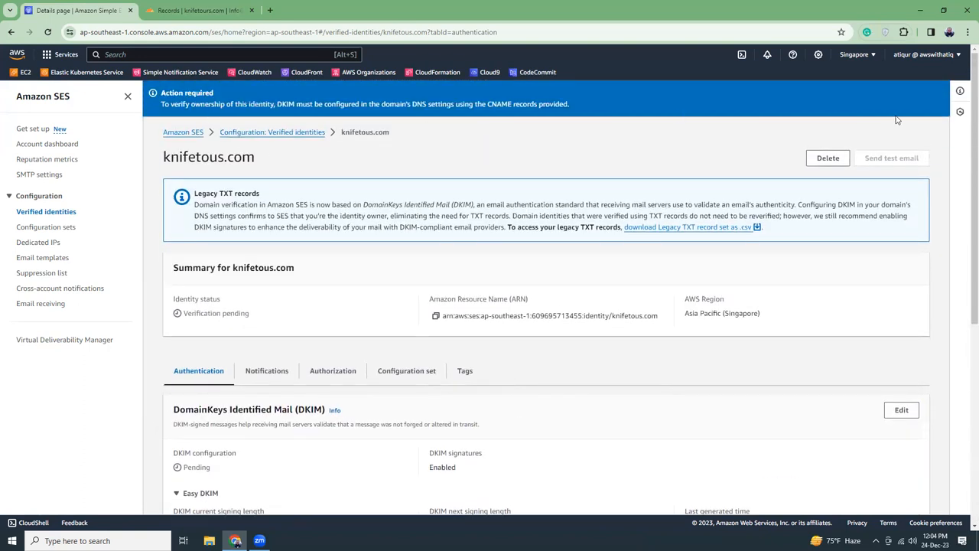
left_click(49, 32)
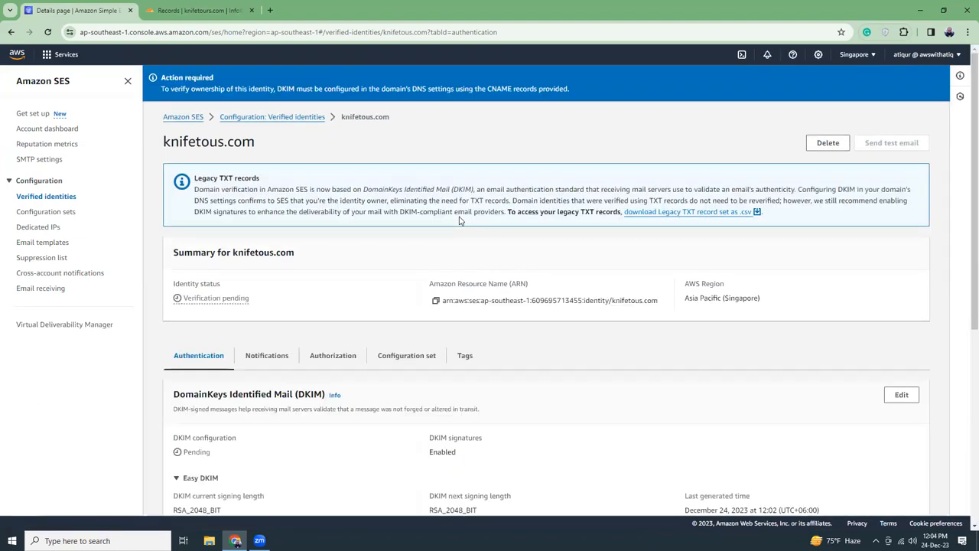
scroll("down", 3)
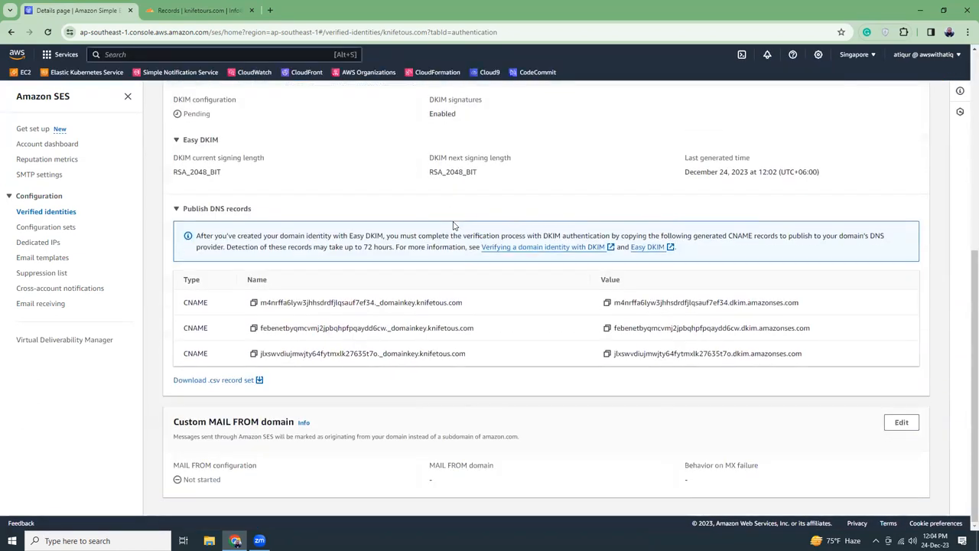
scroll("up", 3)
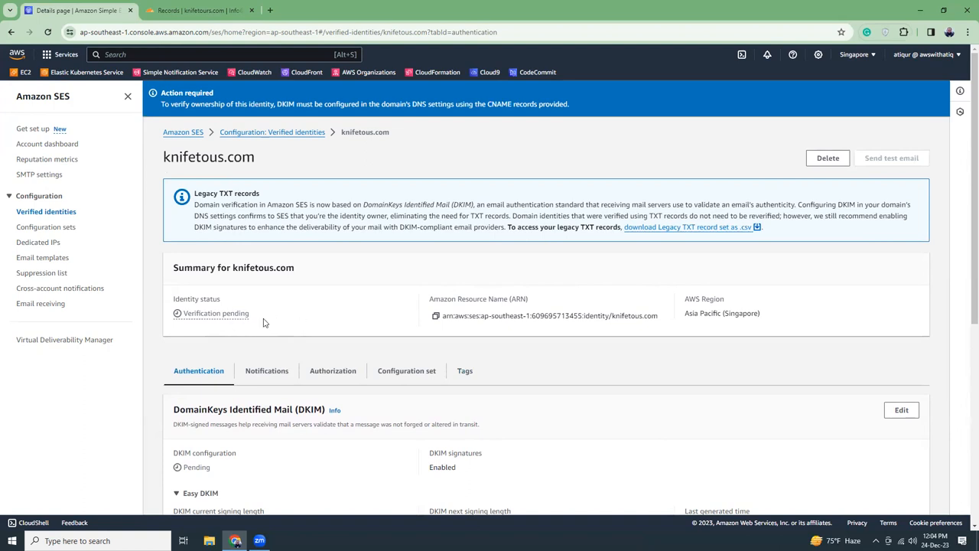
mouse_move(595, 192)
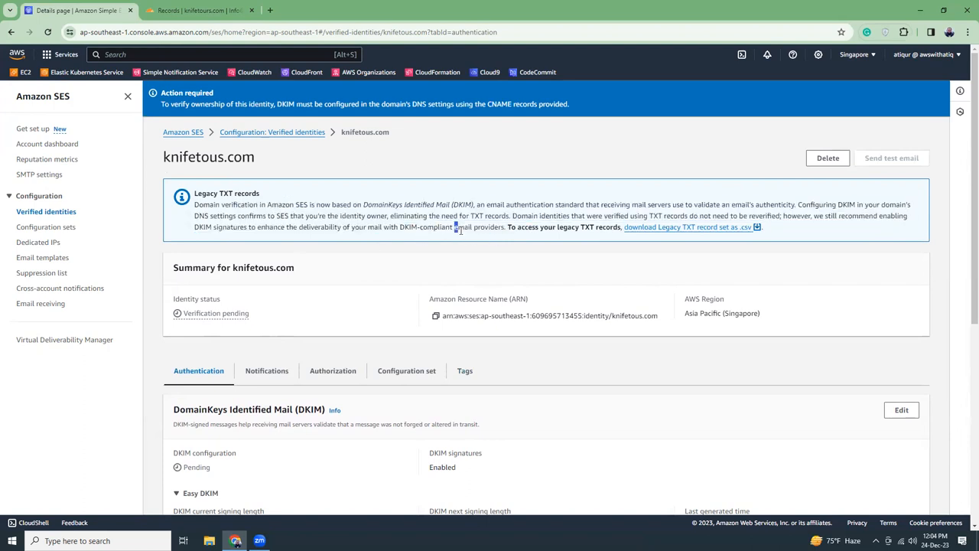
mouse_move(716, 53)
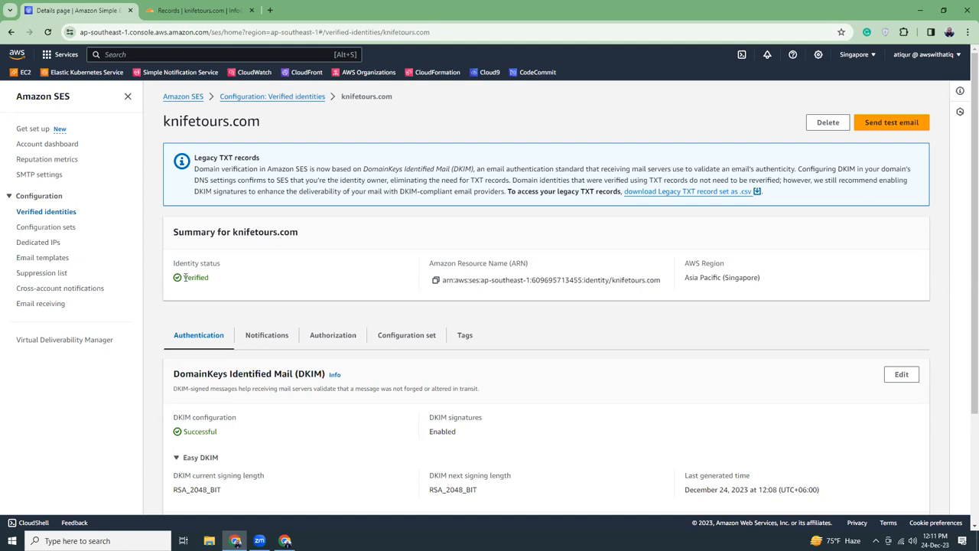
Step: Check the refreshed identity shows Verified status for knifetours.com, glancing at the Cloudflare records
double_click(196, 276)
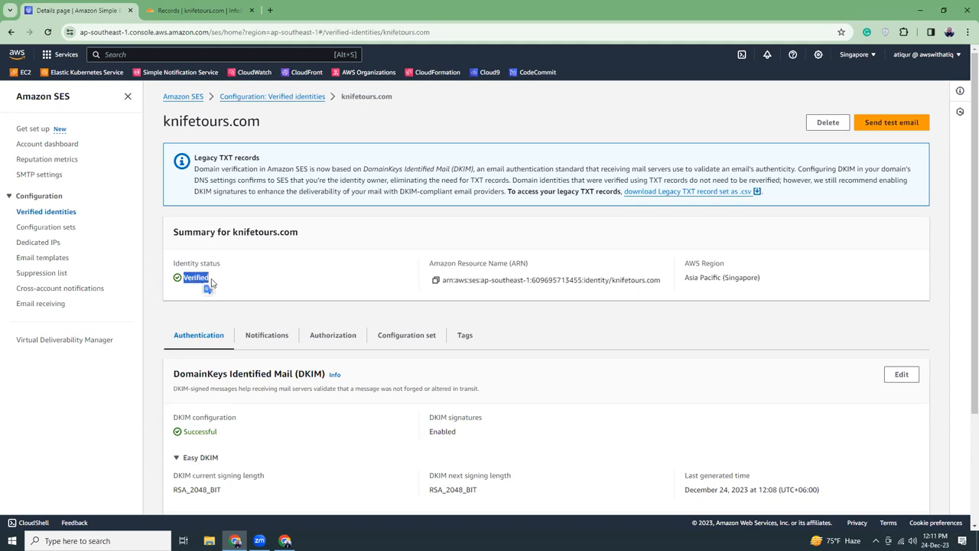
mouse_move(156, 128)
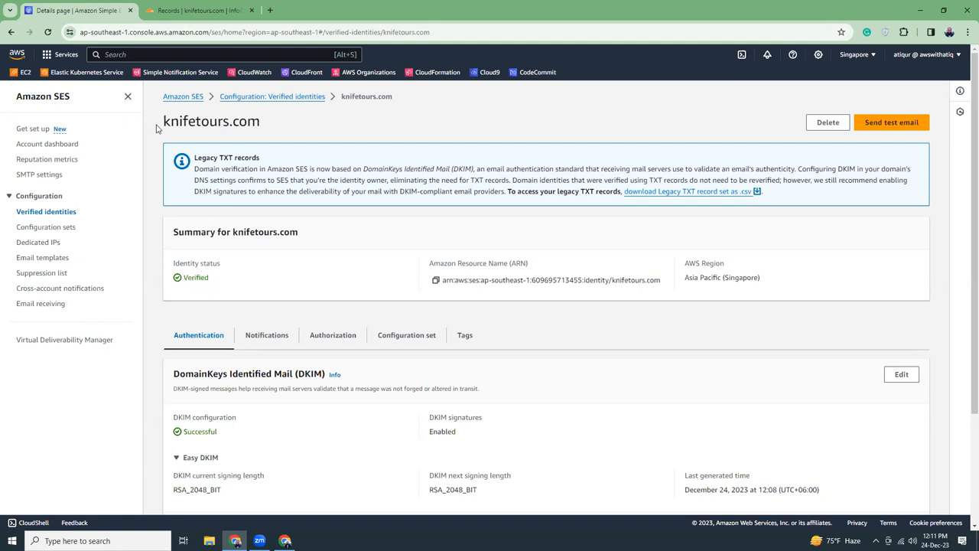
double_click(191, 121)
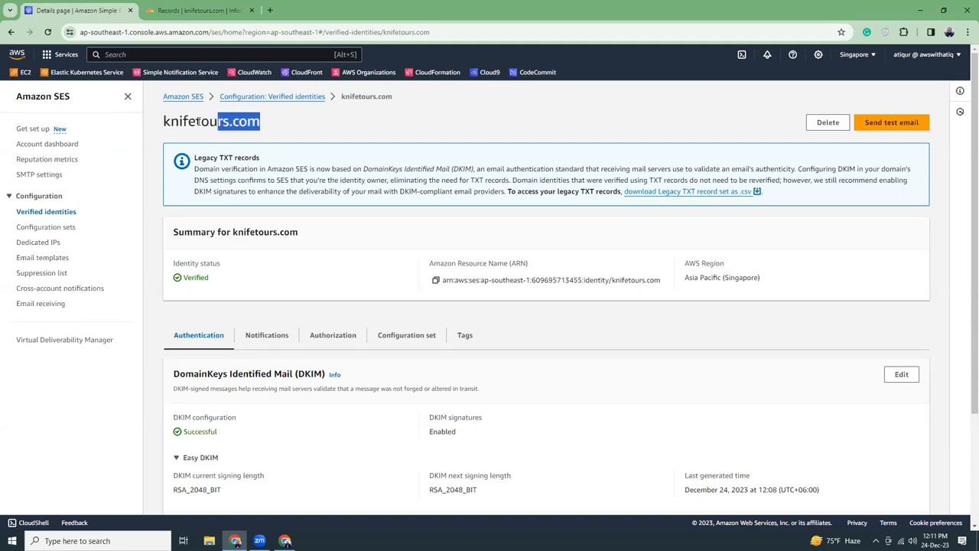
triple_click(211, 121)
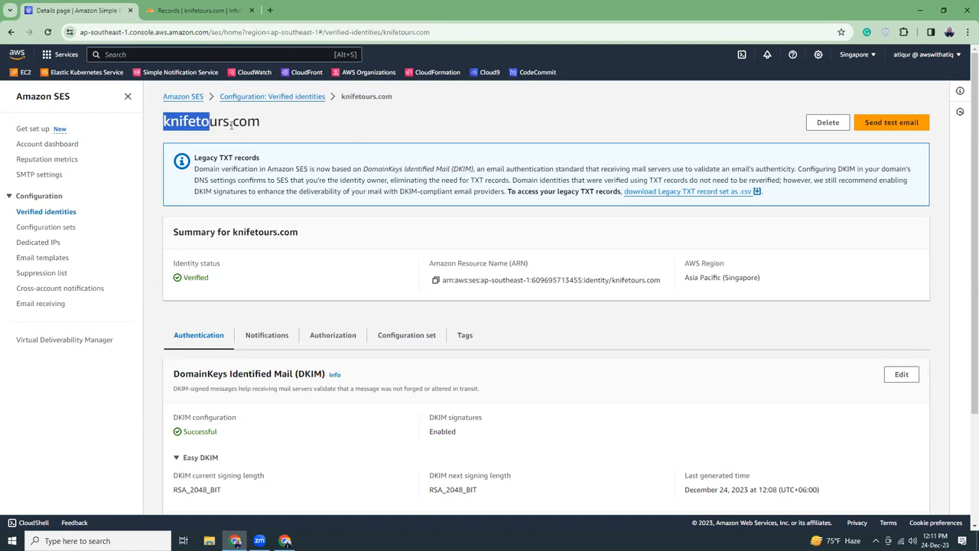
left_click(199, 9)
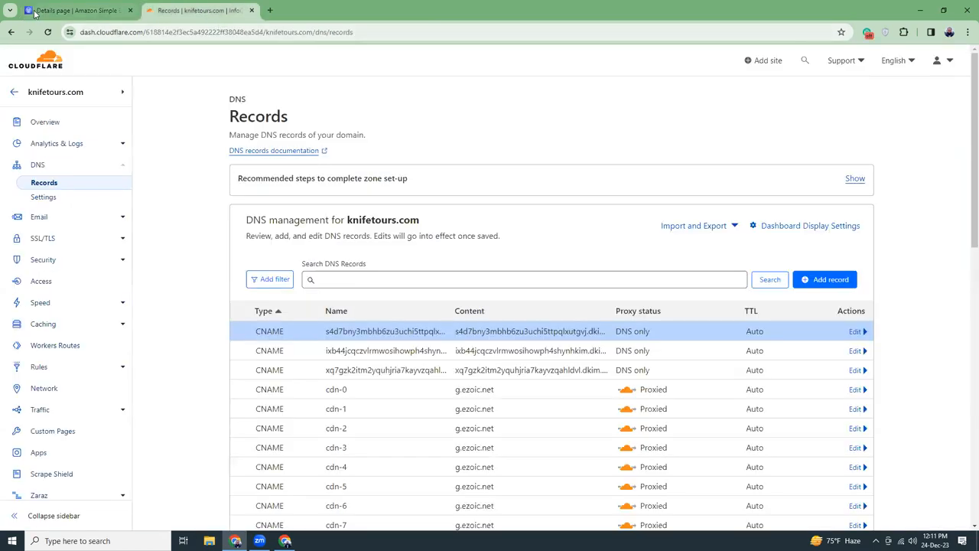
left_click(73, 9)
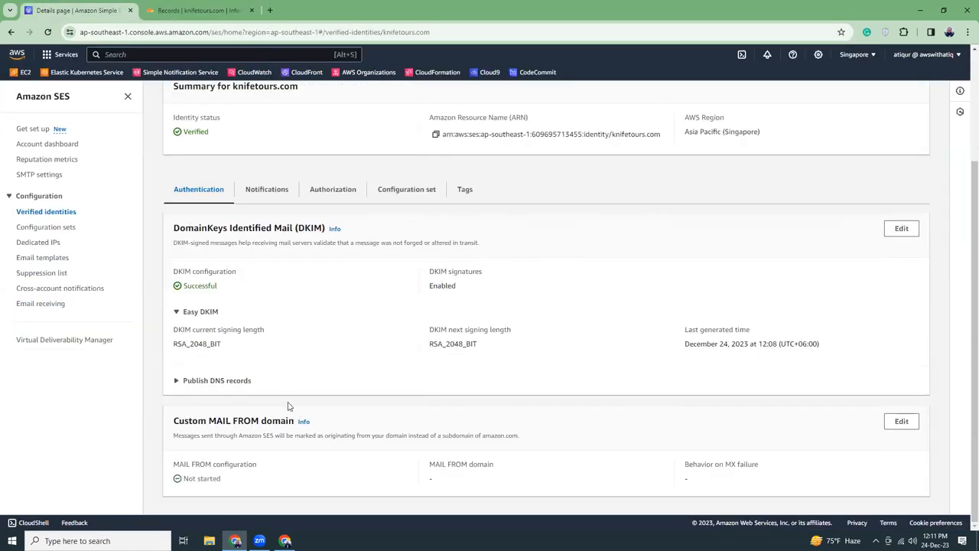
Step: Expand Publish DNS records to review the successful DKIM CNAMEs and the domain summary
left_click(217, 380)
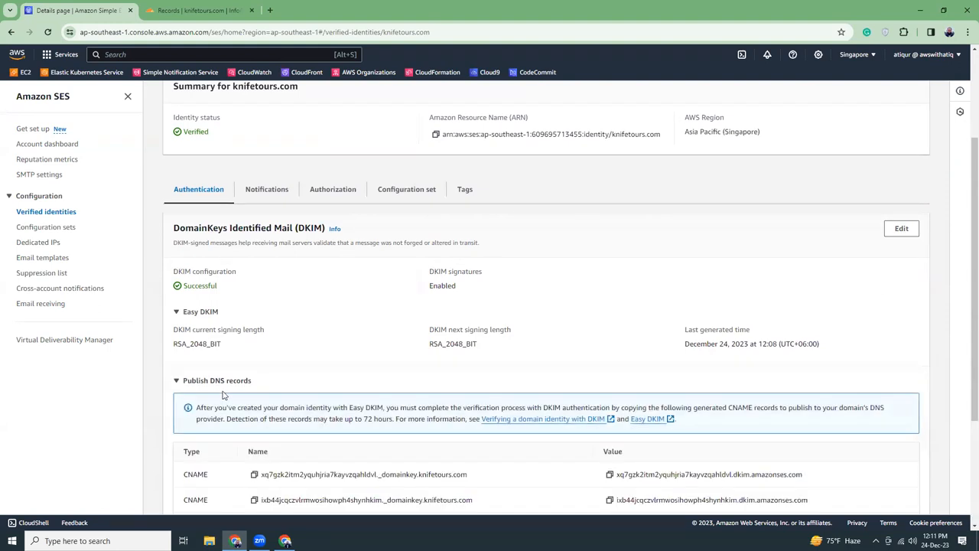
scroll("down", 3)
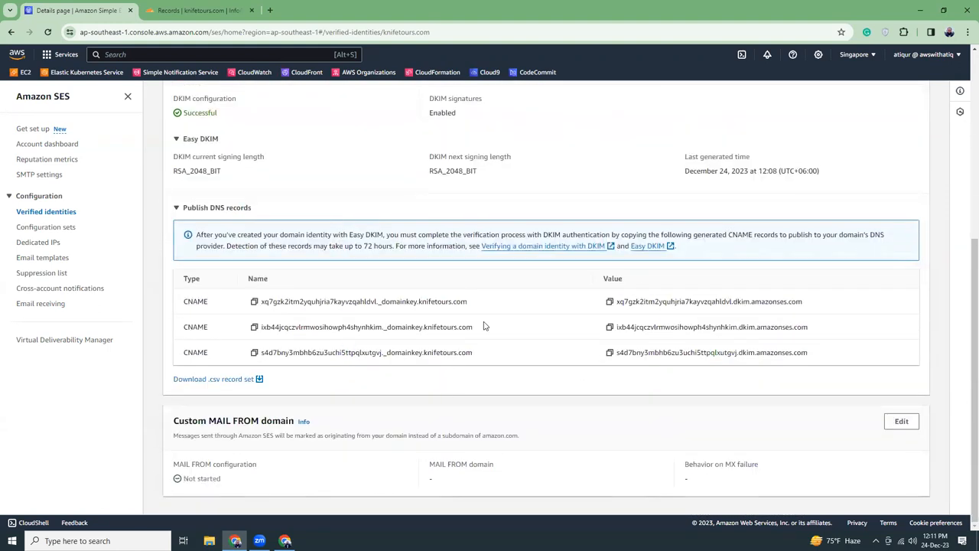
scroll("up", 3)
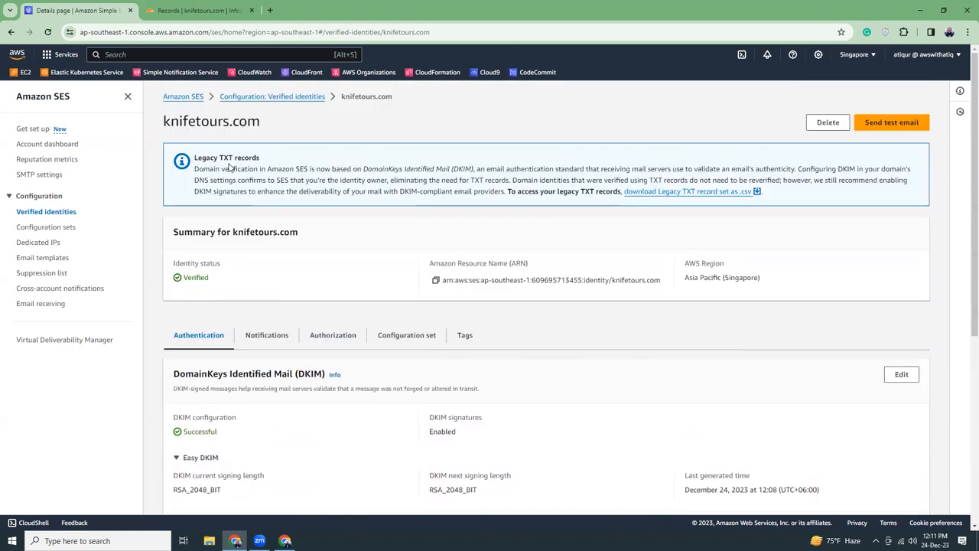
mouse_move(285, 267)
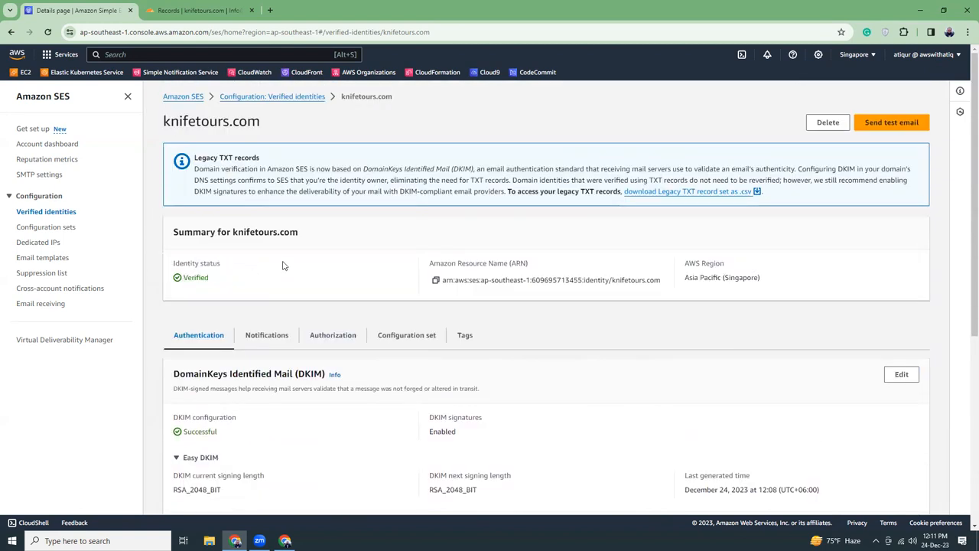
double_click(245, 233)
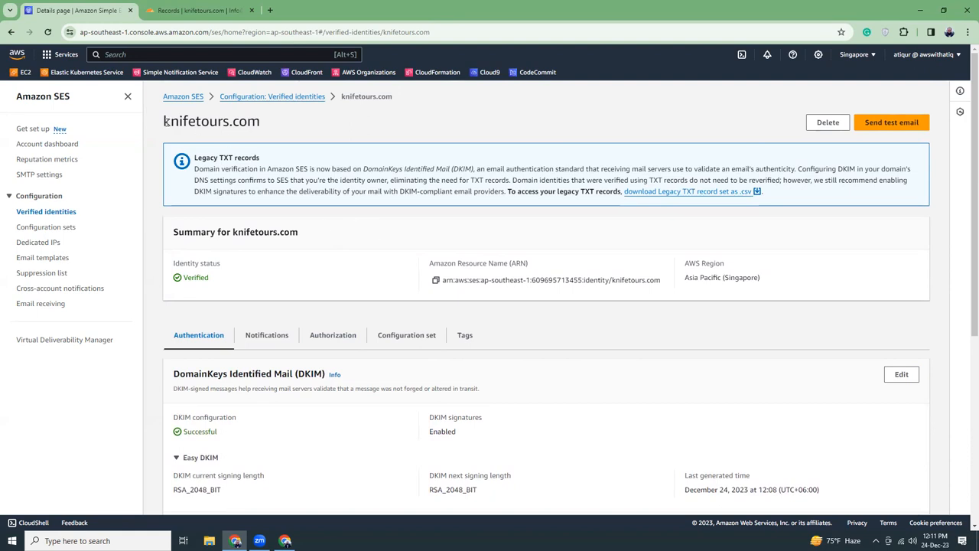
double_click(221, 120)
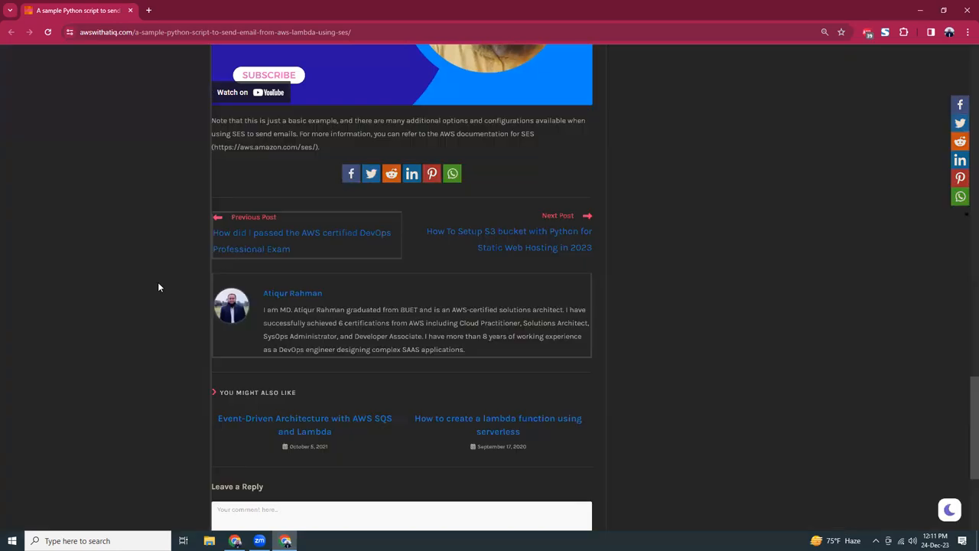
Step: Scroll the AWS With Atiq blog to the improved lambda_handler script and highlight the send_email destination, message and return code
scroll("up", 3)
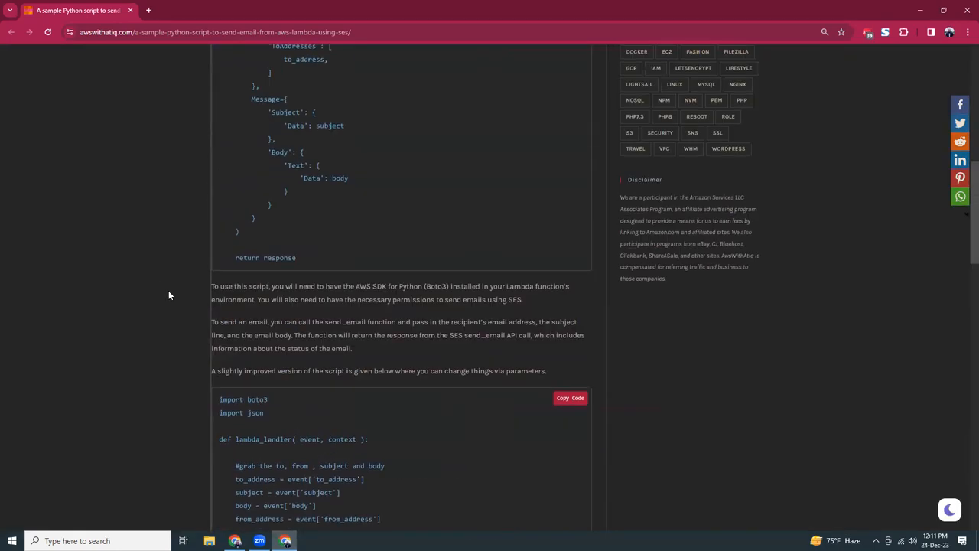
scroll("up", 3)
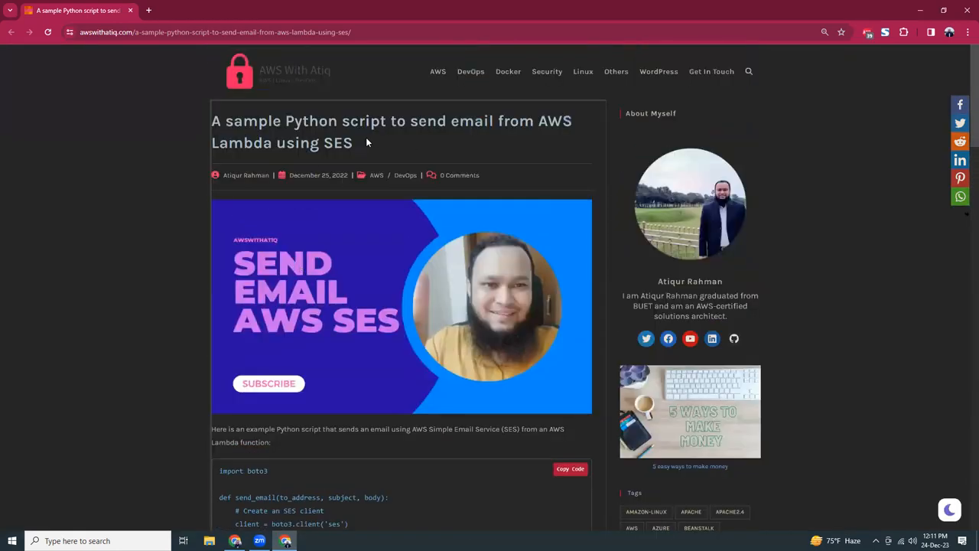
scroll("down", 3)
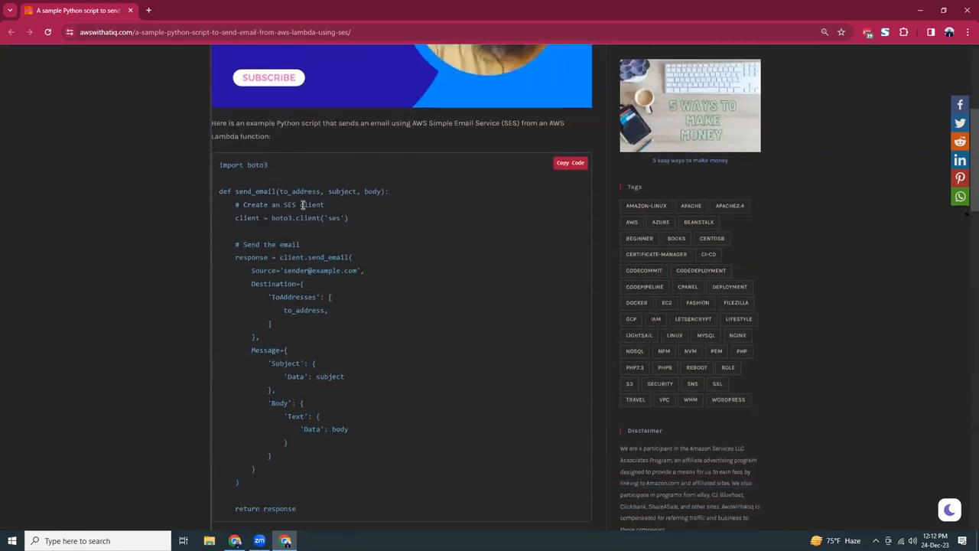
scroll("down", 3)
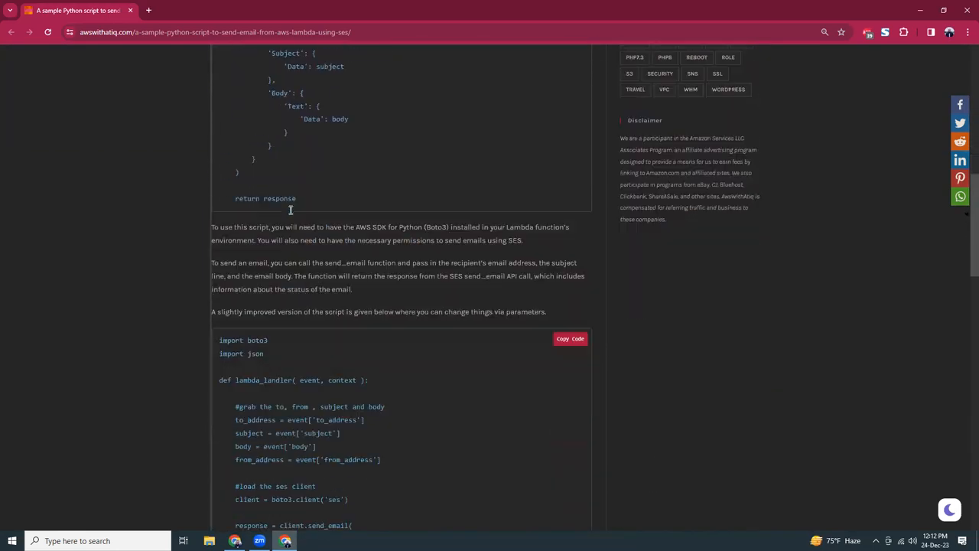
scroll("down", 3)
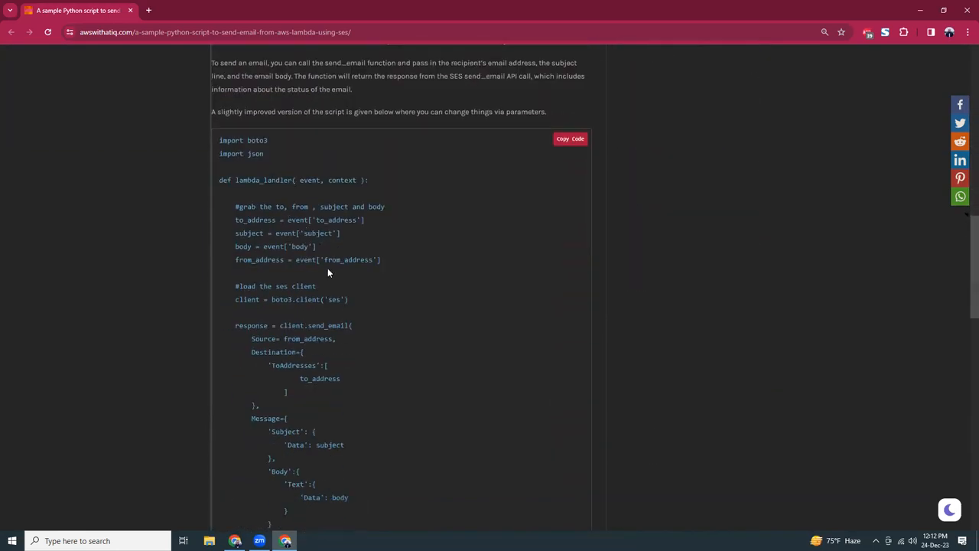
scroll("down", 3)
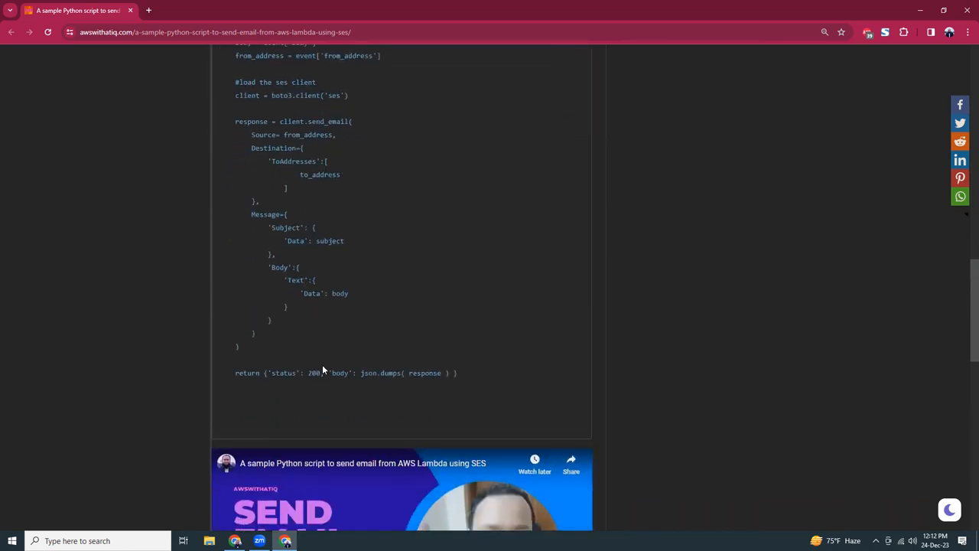
double_click(391, 374)
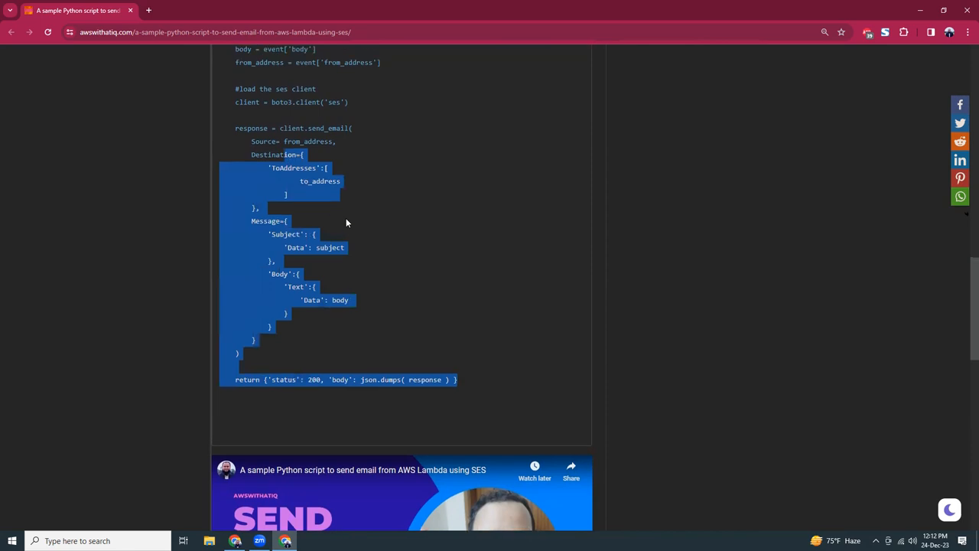
Step: Scroll back and forth through the Python boto3 send-email script to read it over
scroll("up", 3)
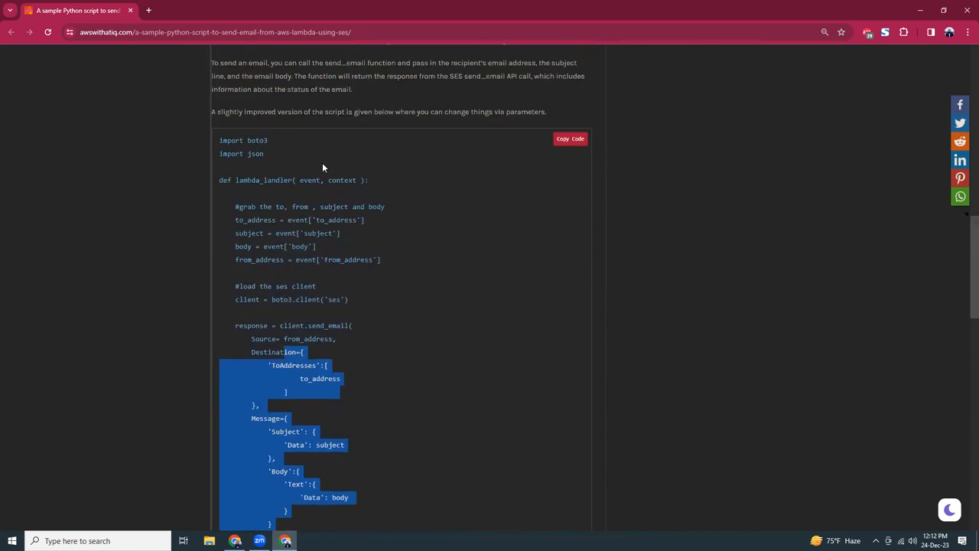
mouse_move(328, 193)
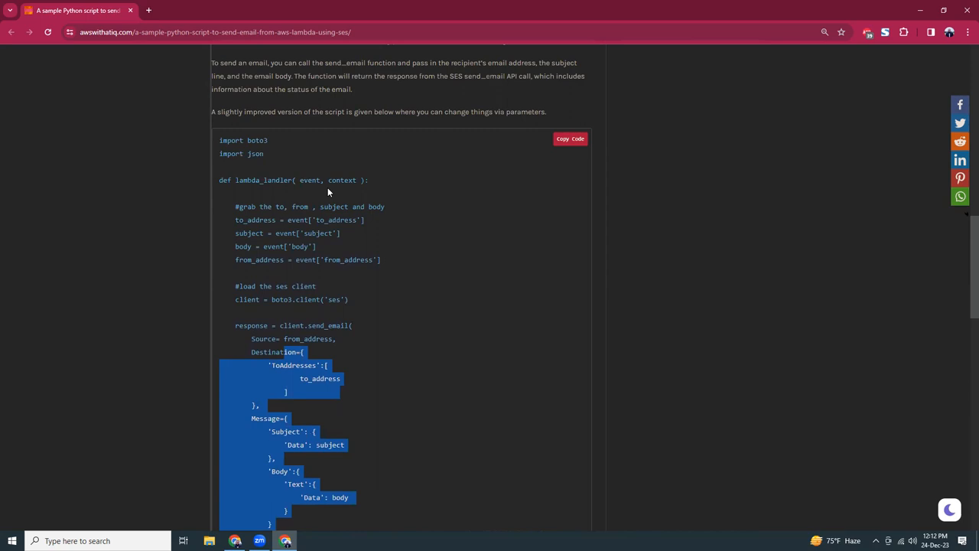
mouse_move(339, 303)
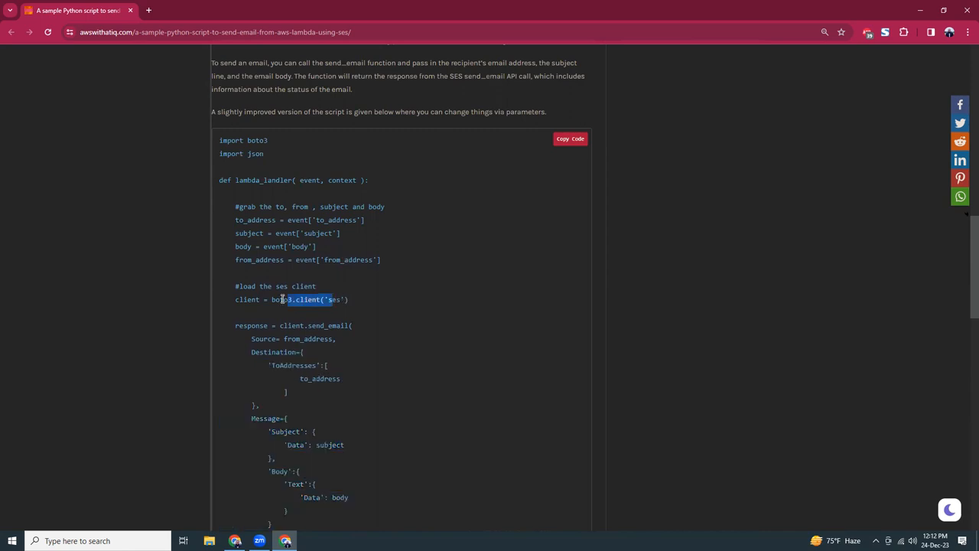
scroll("down", 3)
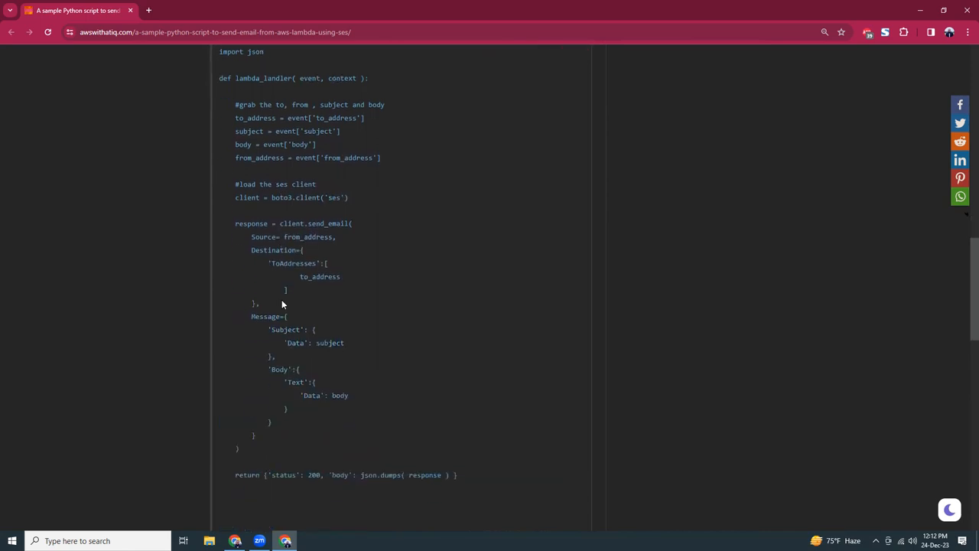
scroll("up", 3)
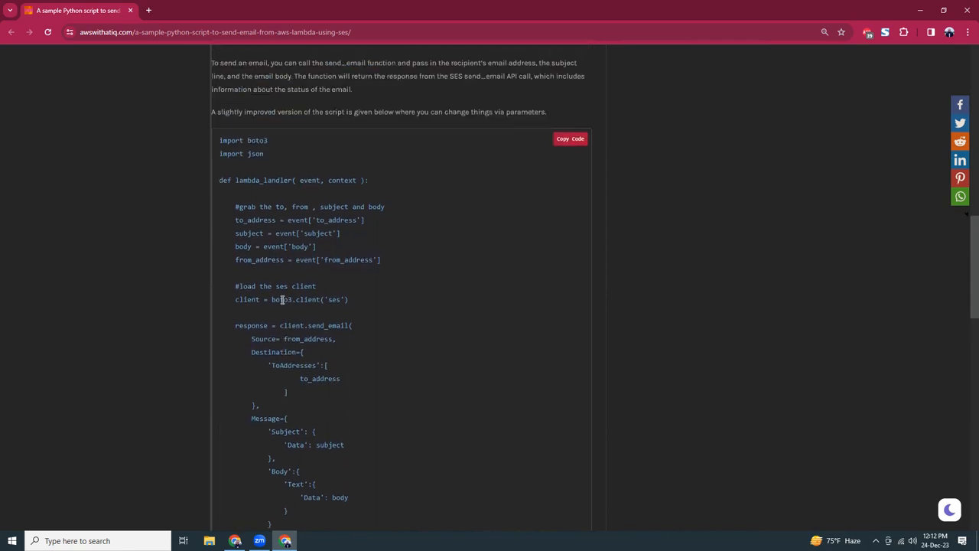
scroll("down", 3)
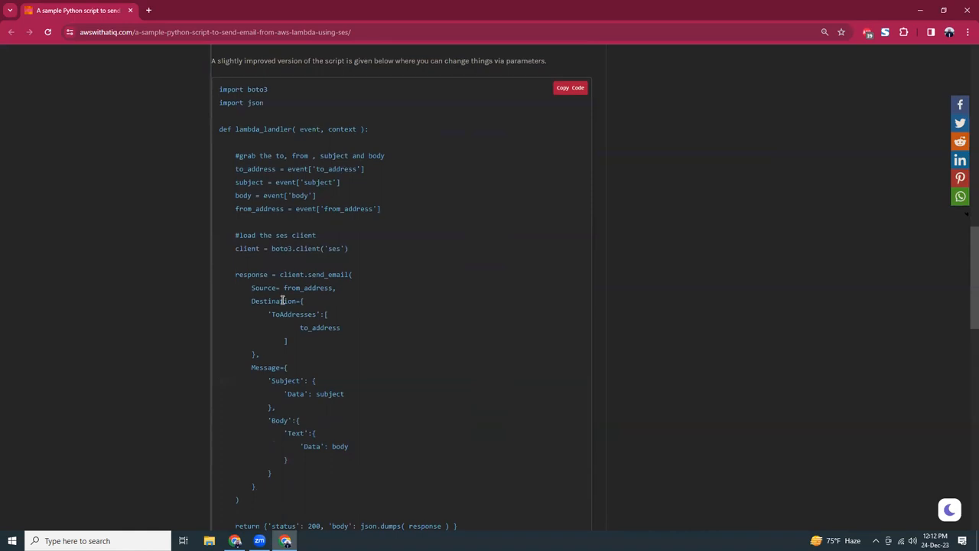
scroll("down", 3)
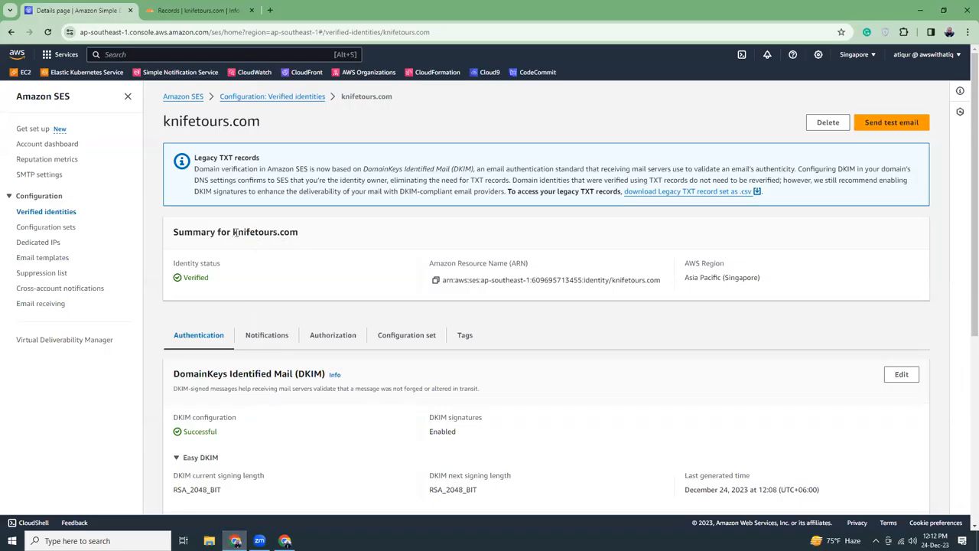
Step: Back on the SES identity page, highlight the Verified status and the knifetours.com domain name in the summary
double_click(260, 232)
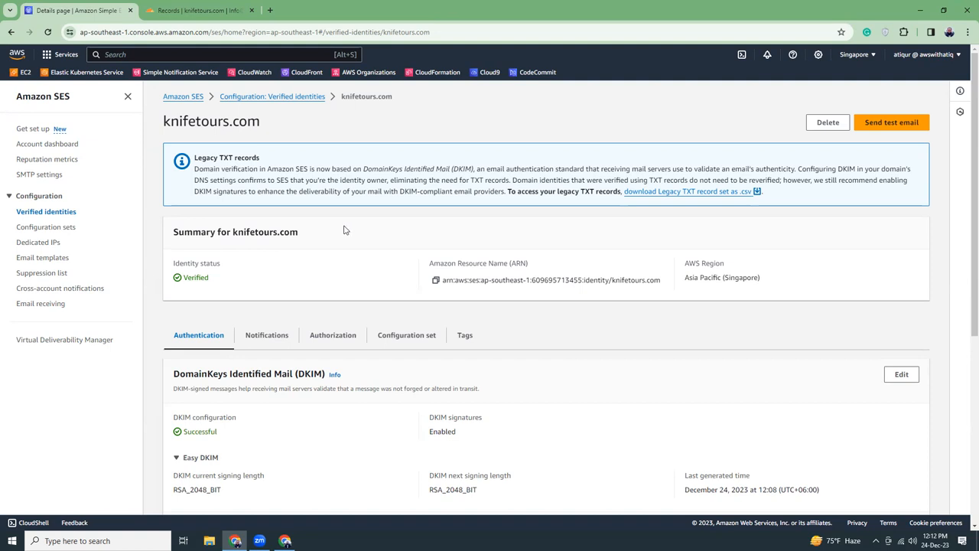
mouse_move(236, 231)
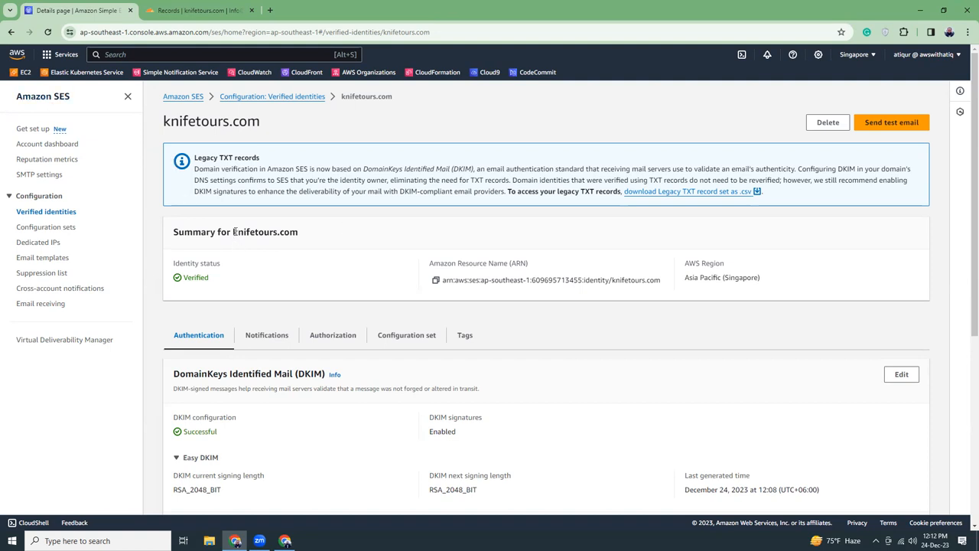
double_click(260, 233)
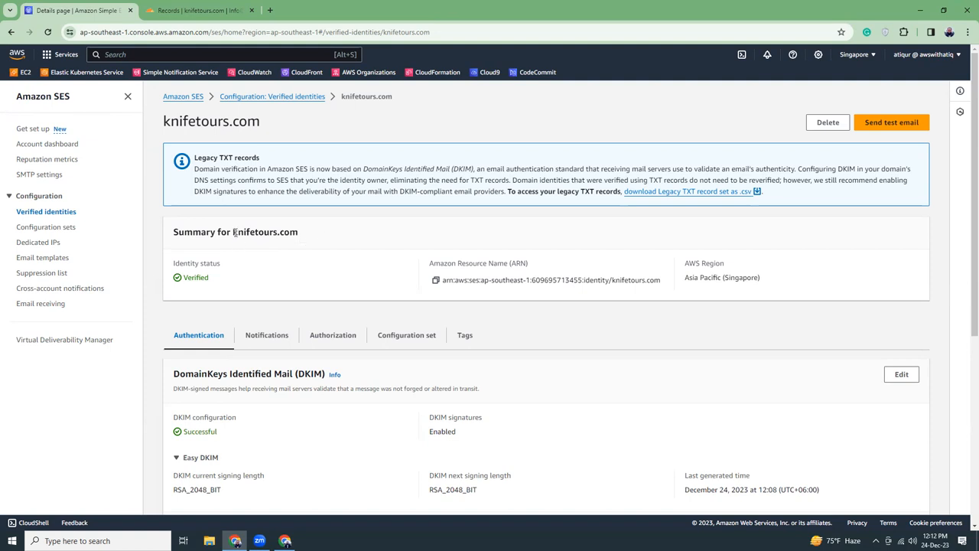
double_click(265, 233)
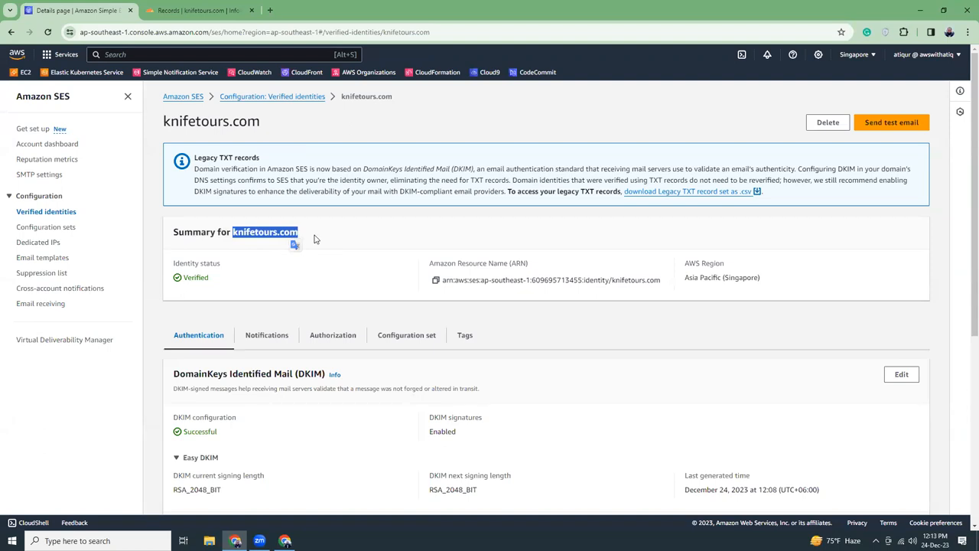
double_click(211, 121)
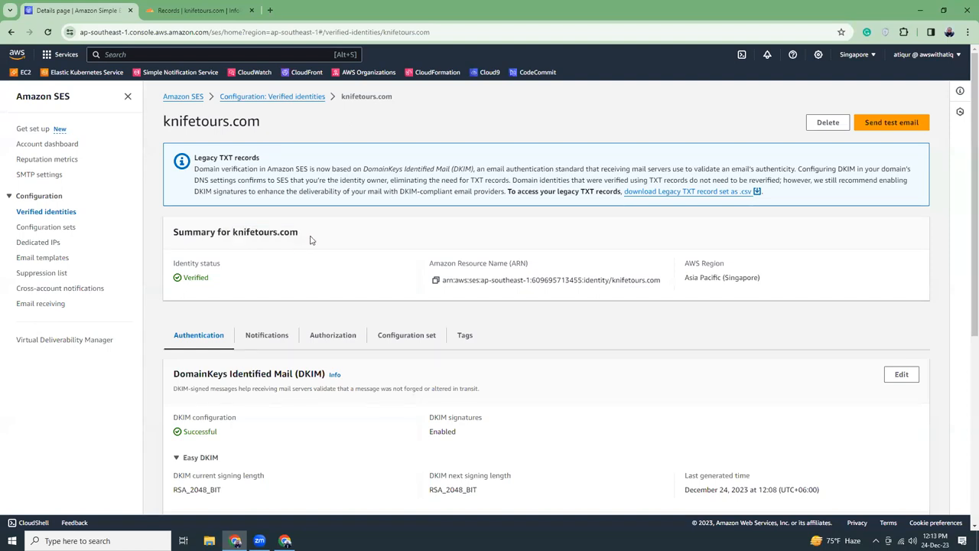
left_click(195, 9)
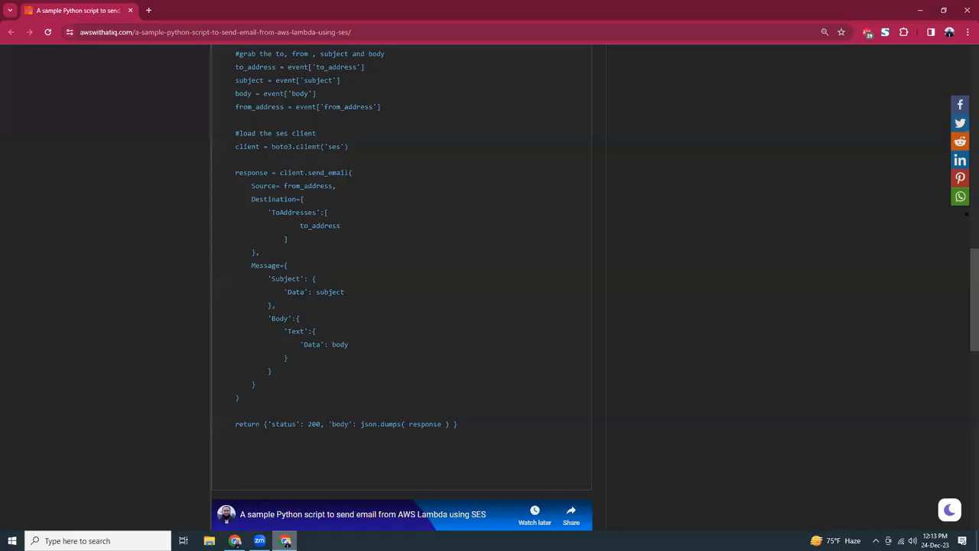
scroll("up", 3)
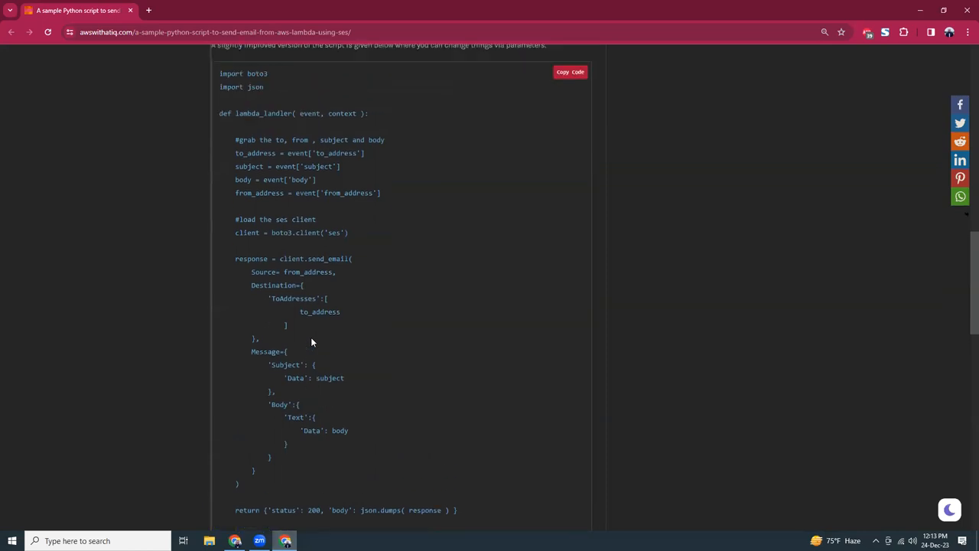
scroll("up", 3)
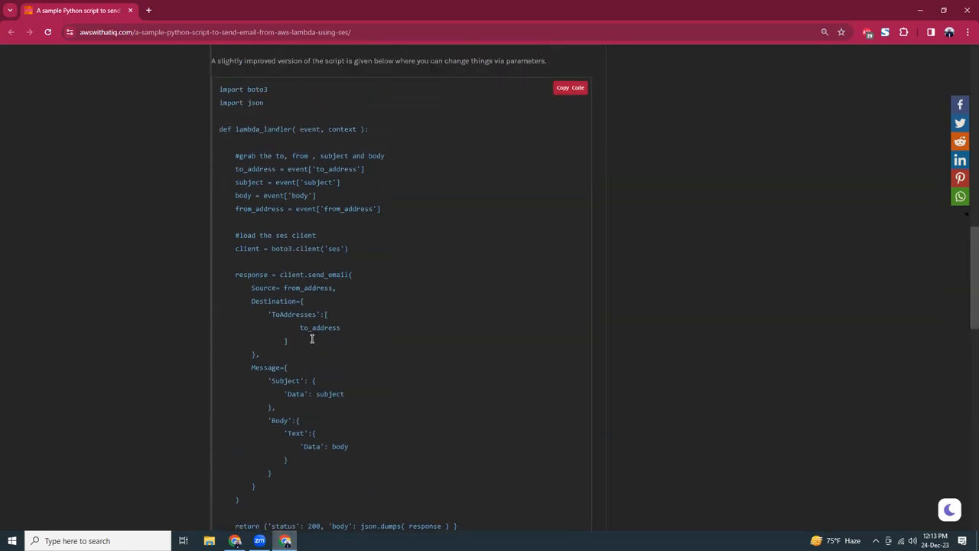
scroll("down", 3)
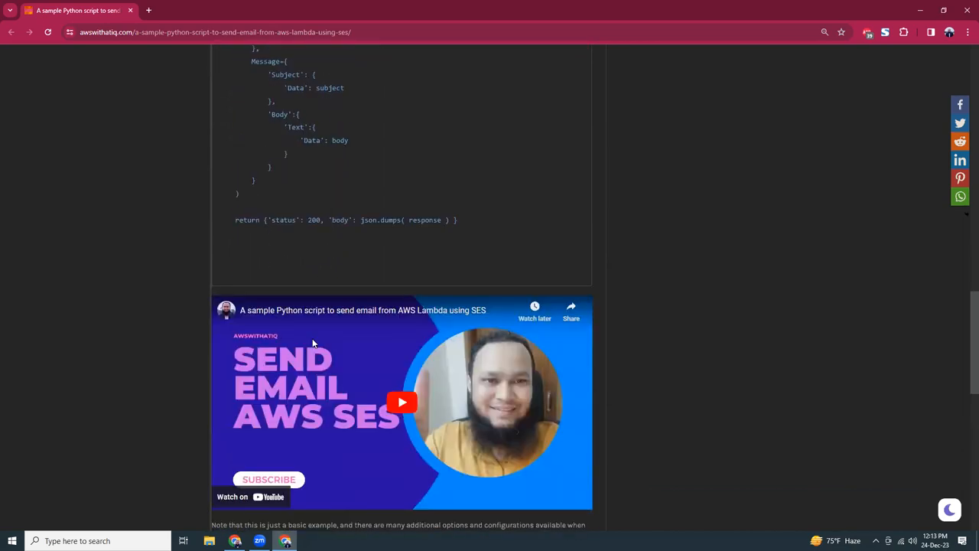
scroll("up", 3)
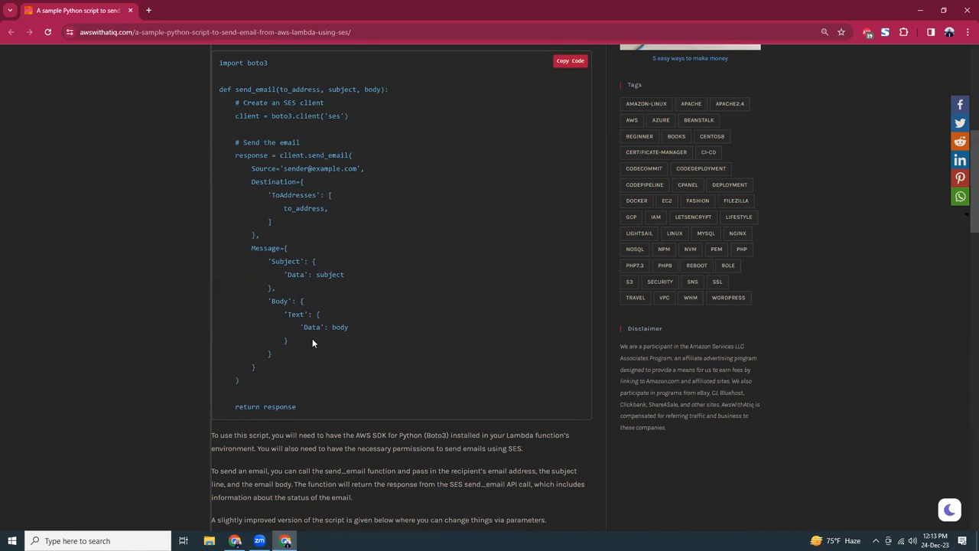
scroll("up", 3)
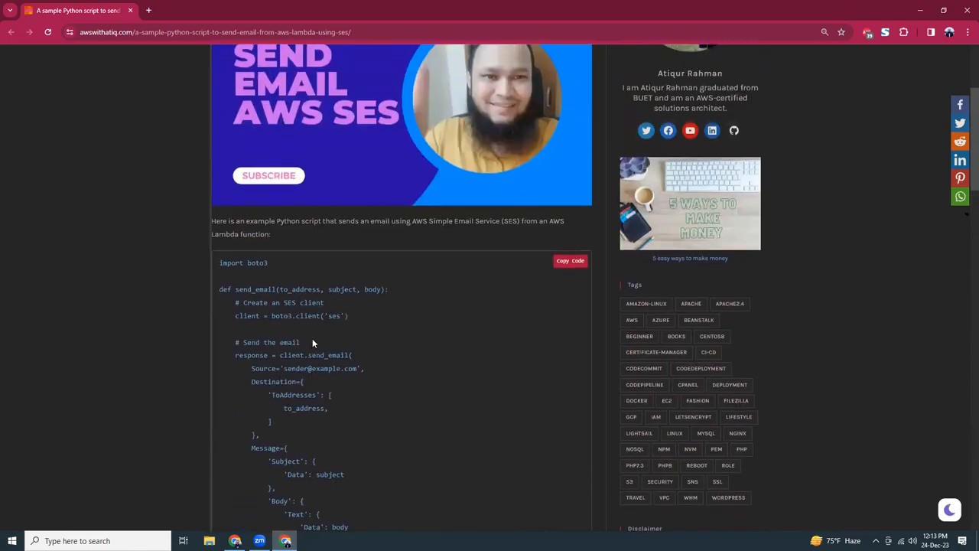
scroll("down", 3)
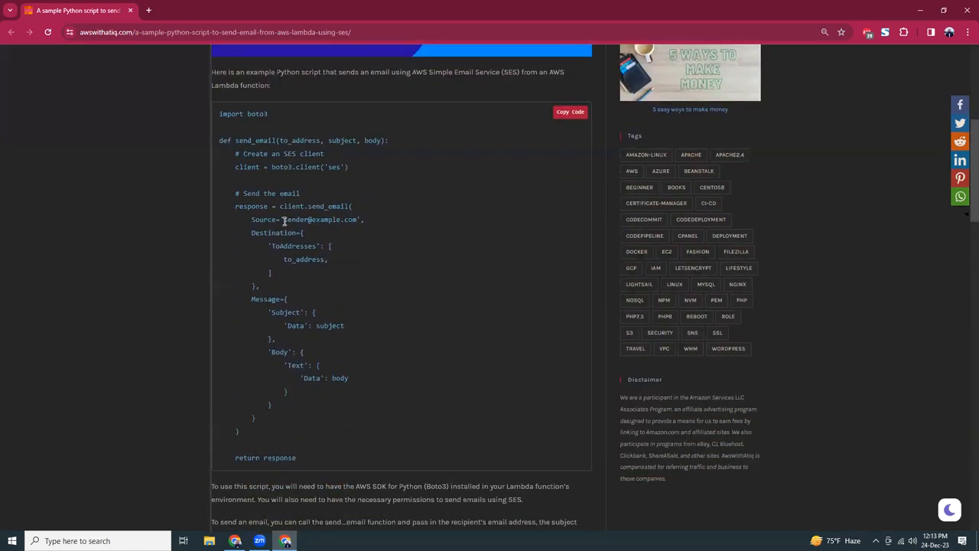
double_click(320, 220)
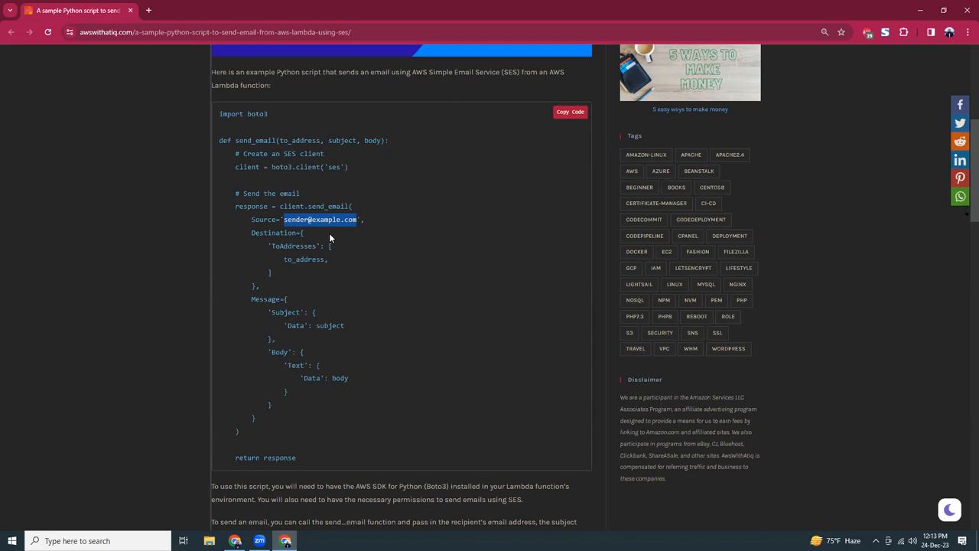
mouse_move(314, 223)
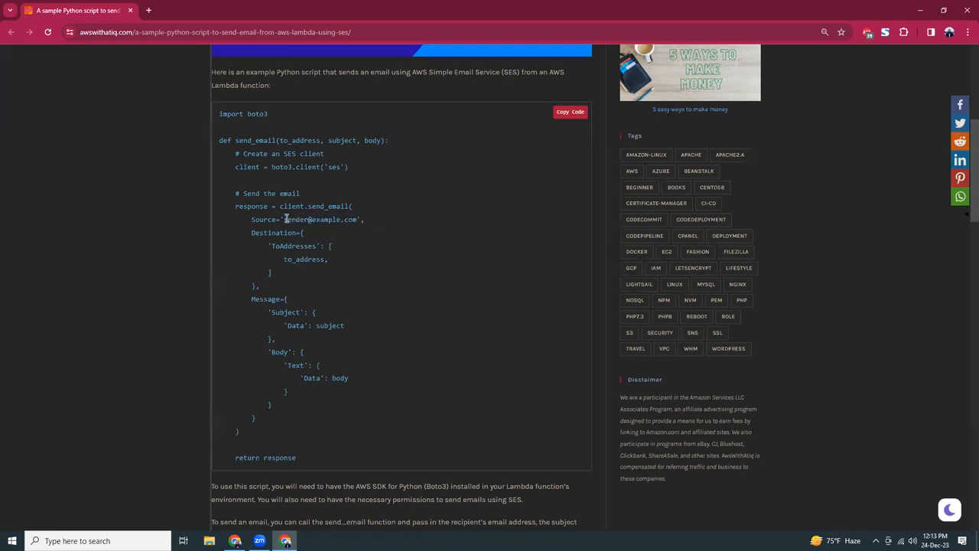
double_click(318, 220)
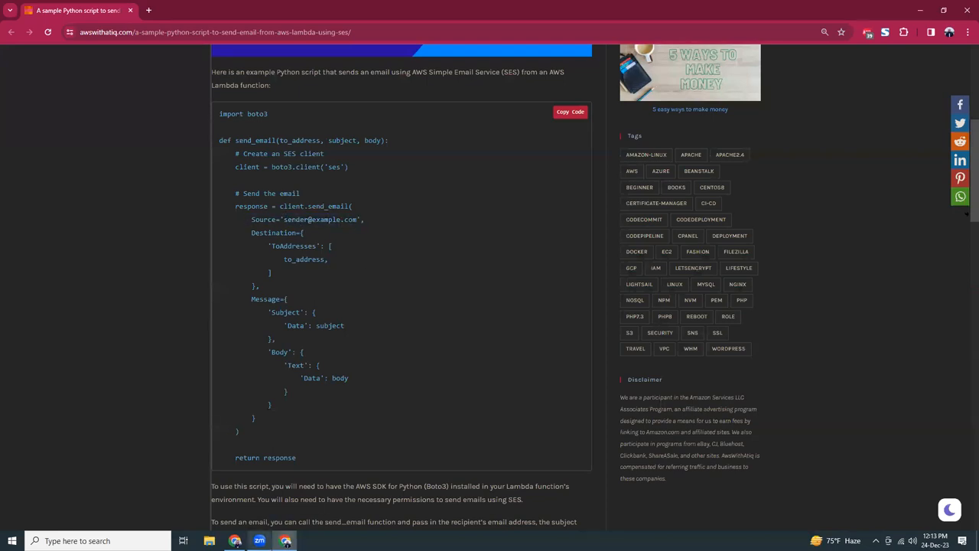
left_click(191, 9)
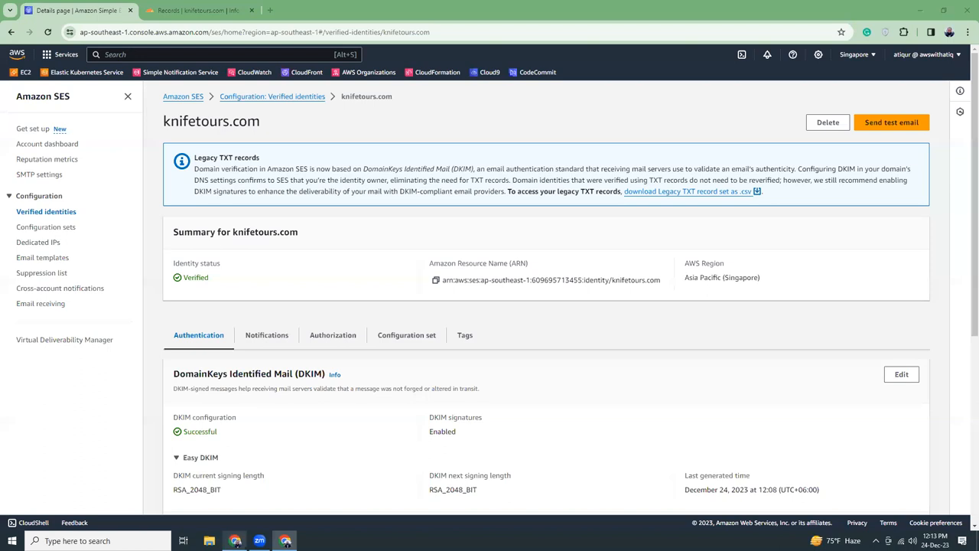